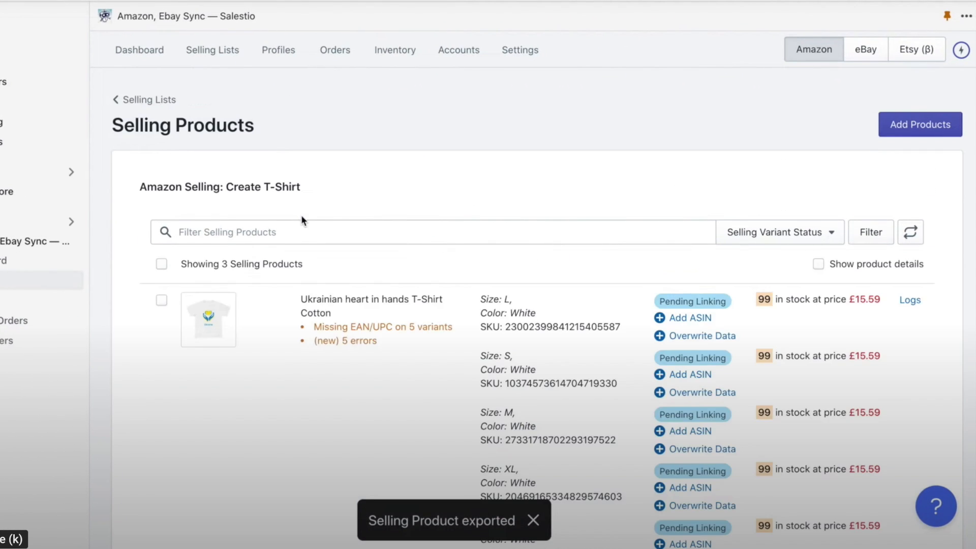
Step: Move from the eBay lists to the Etsy integration overview, checking the Etsy Accounts tab on the way
{"action": "left_click", "coordinate": [864, 49]}
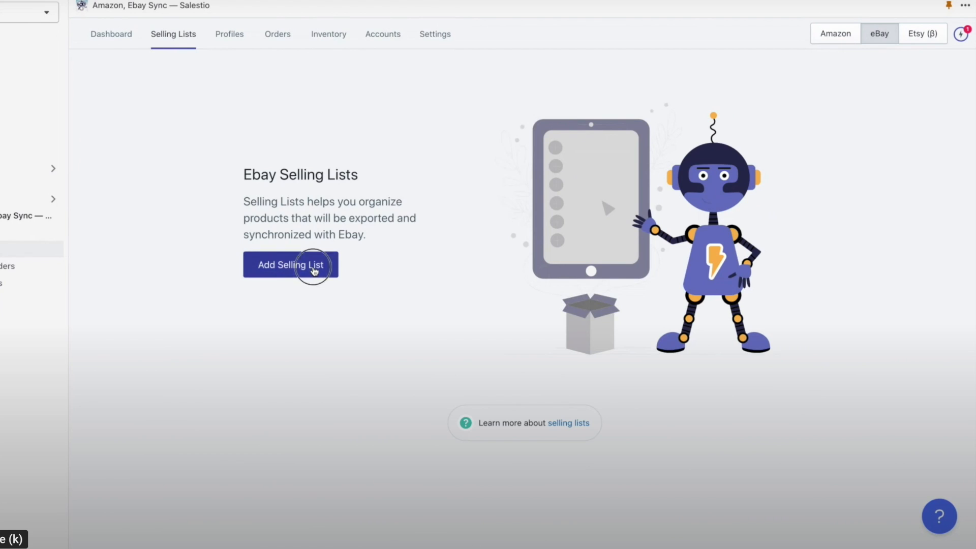
{"action": "left_click", "coordinate": [290, 264]}
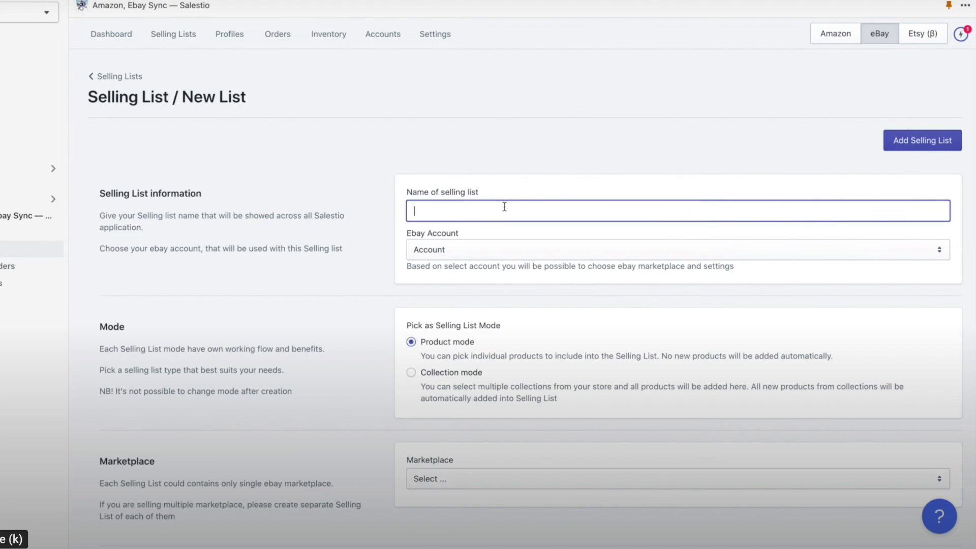
{"action": "type", "text": "T-Shirts"}
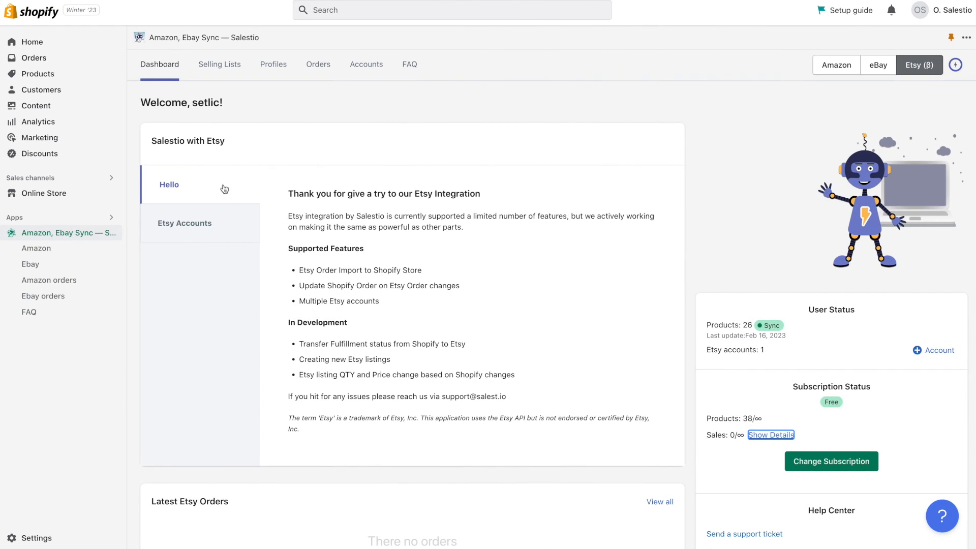
{"action": "left_click", "coordinate": [184, 222]}
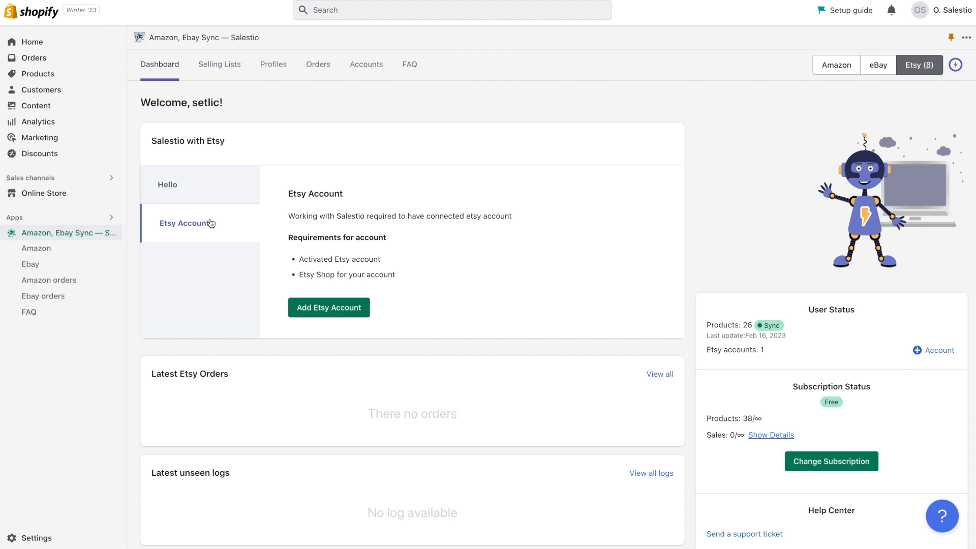
{"action": "left_click", "coordinate": [167, 184]}
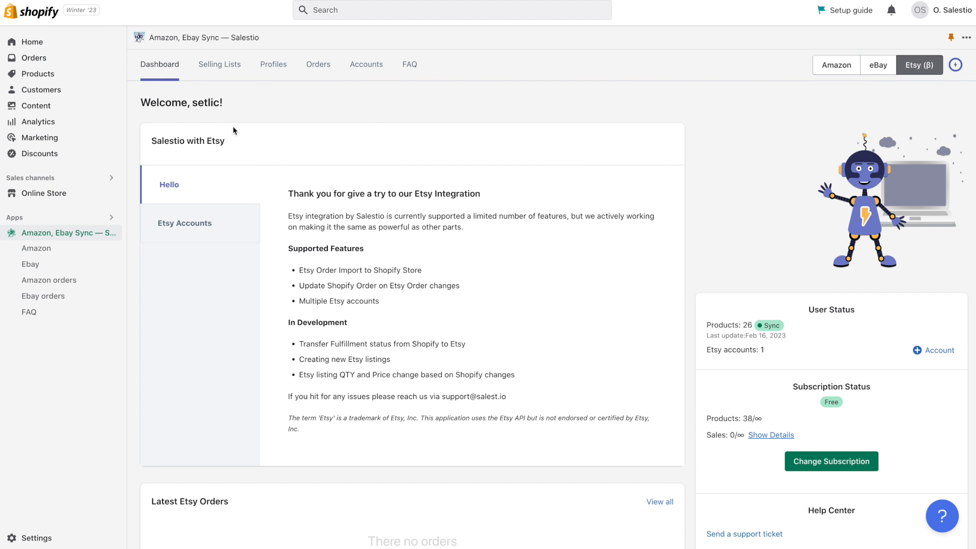
Step: Start a new Etsy selling list named T-Shirts linked to the connected Etsy account
{"action": "left_click", "coordinate": [219, 64]}
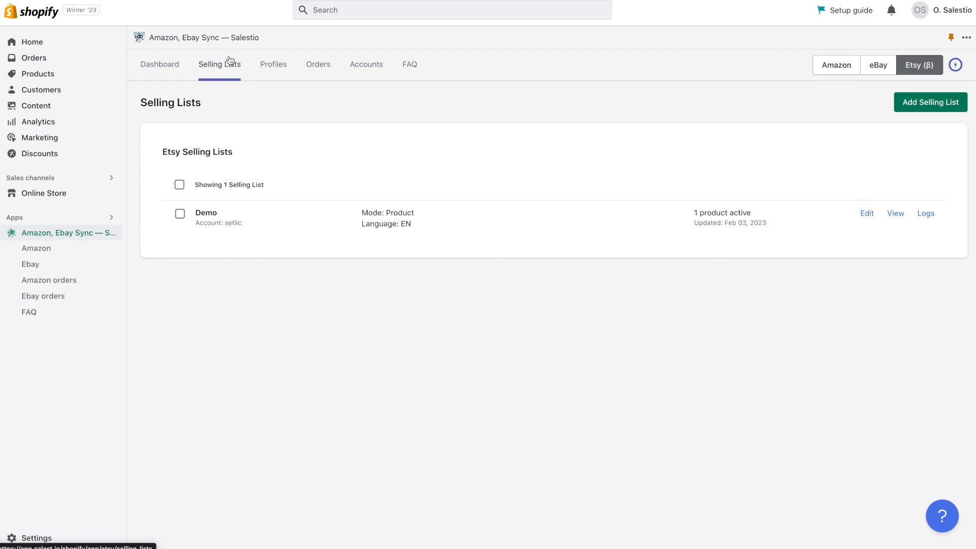
{"action": "mouse_move", "coordinate": [164, 207]}
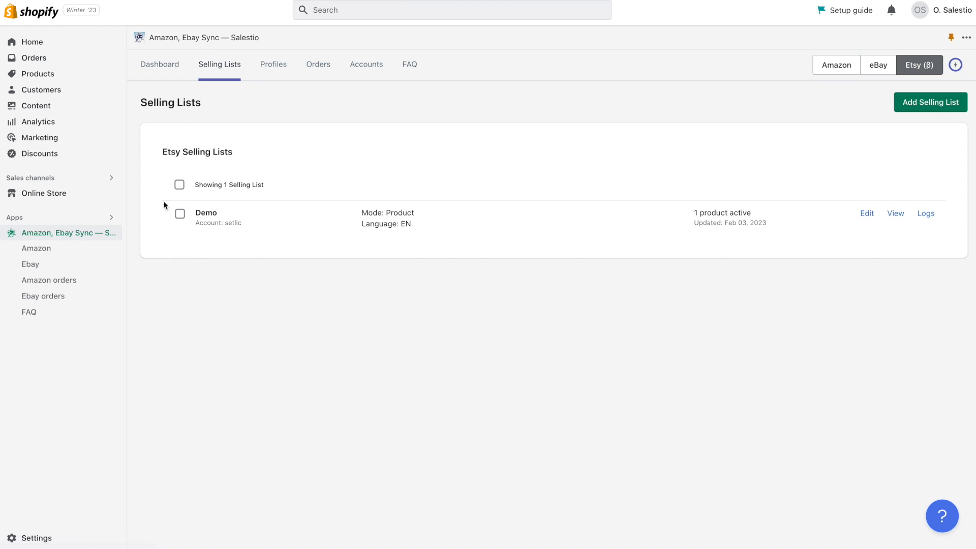
{"action": "mouse_move", "coordinate": [882, 123]}
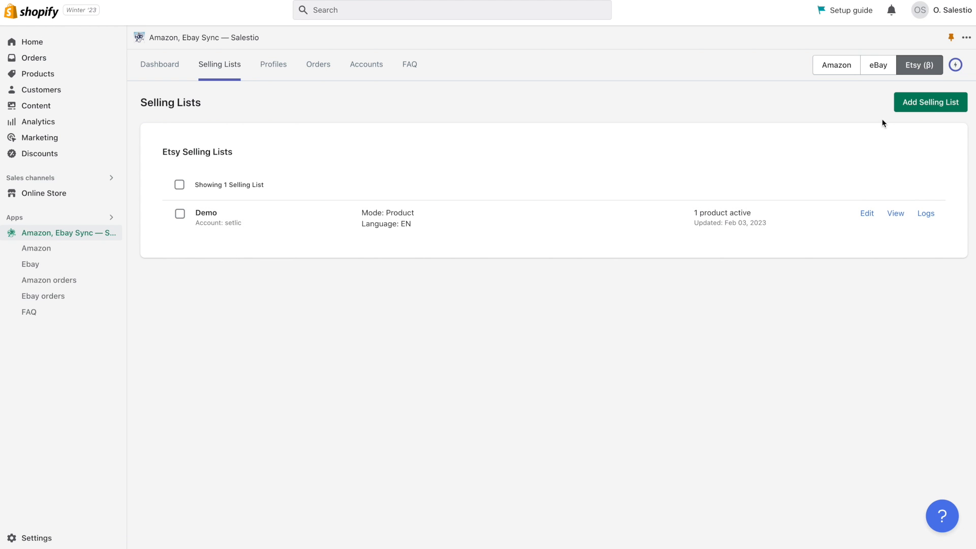
{"action": "left_click", "coordinate": [930, 101]}
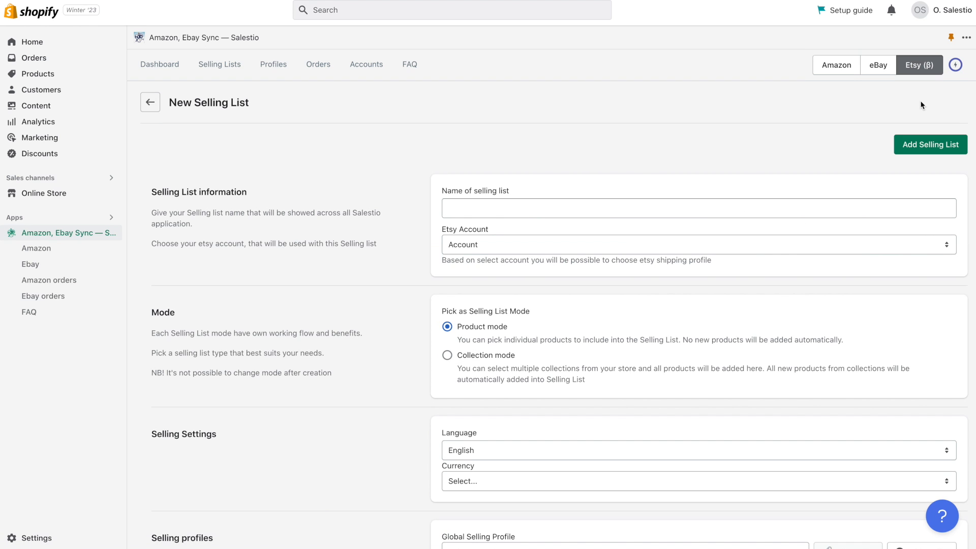
{"action": "mouse_move", "coordinate": [465, 248]}
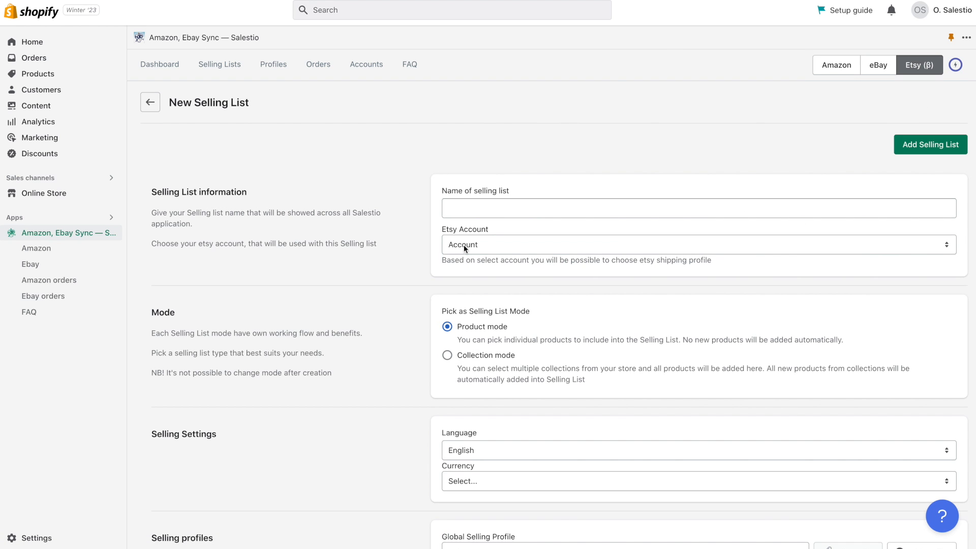
{"action": "type", "text": "T-"}
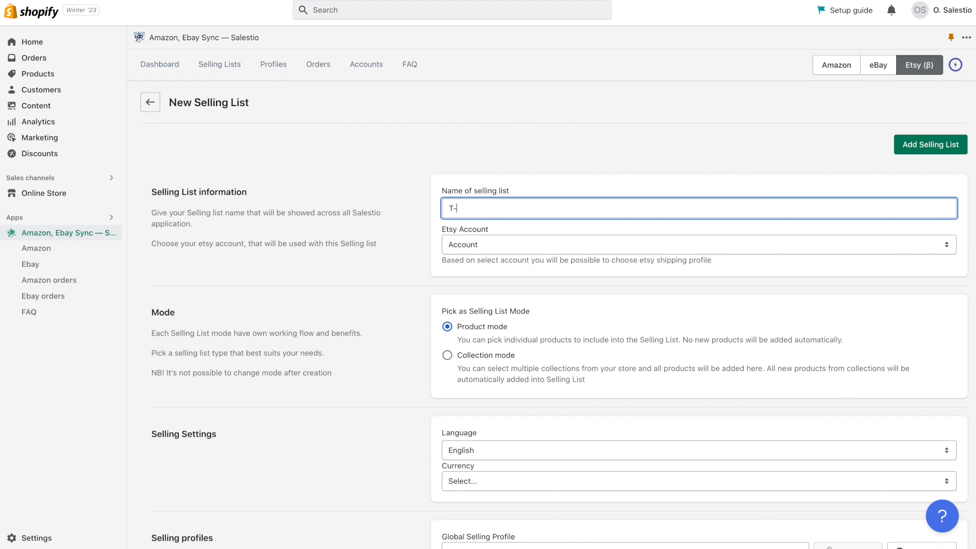
{"action": "left_click", "coordinate": [697, 244]}
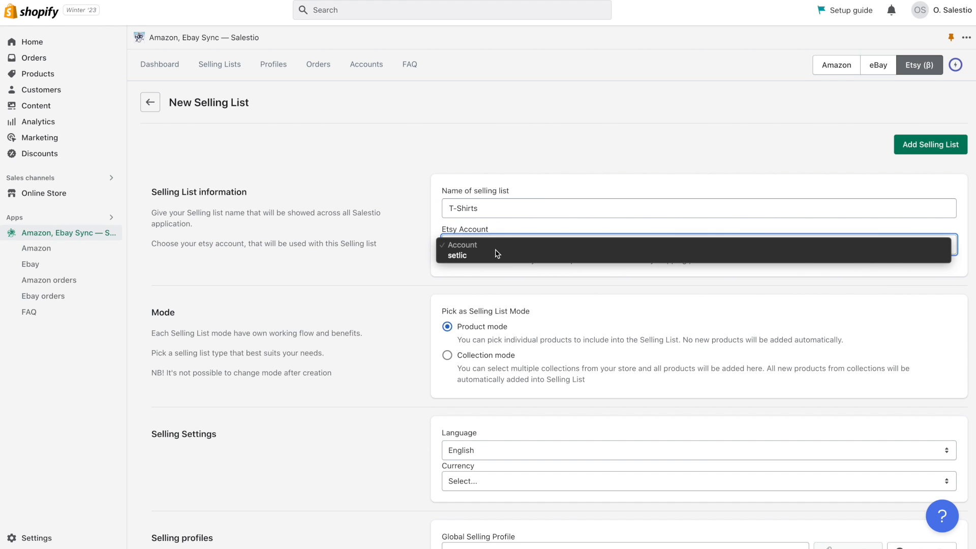
{"action": "left_click", "coordinate": [458, 255]}
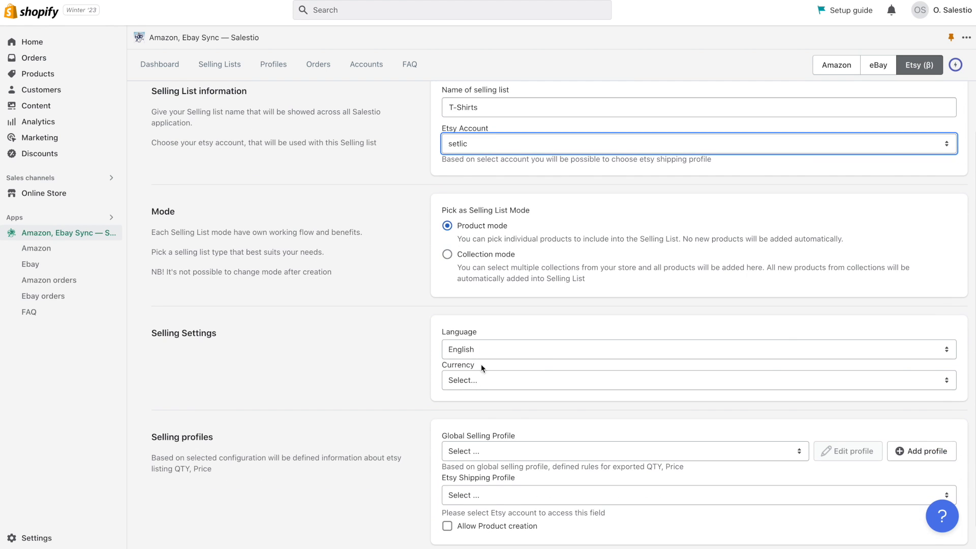
Step: Give the list EUR currency, the Default selling profile and the MyShipping shipping profile
{"action": "left_click", "coordinate": [695, 379]}
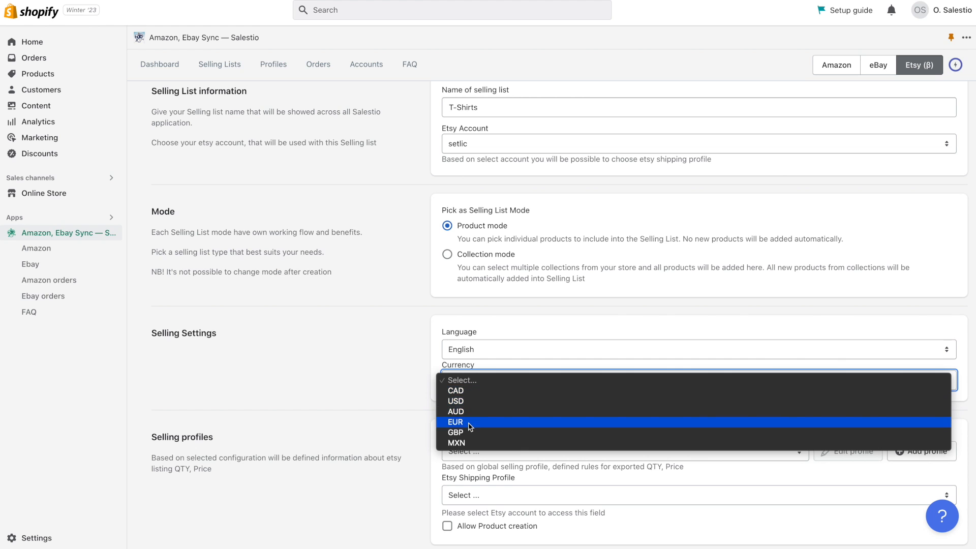
{"action": "left_click", "coordinate": [456, 422]}
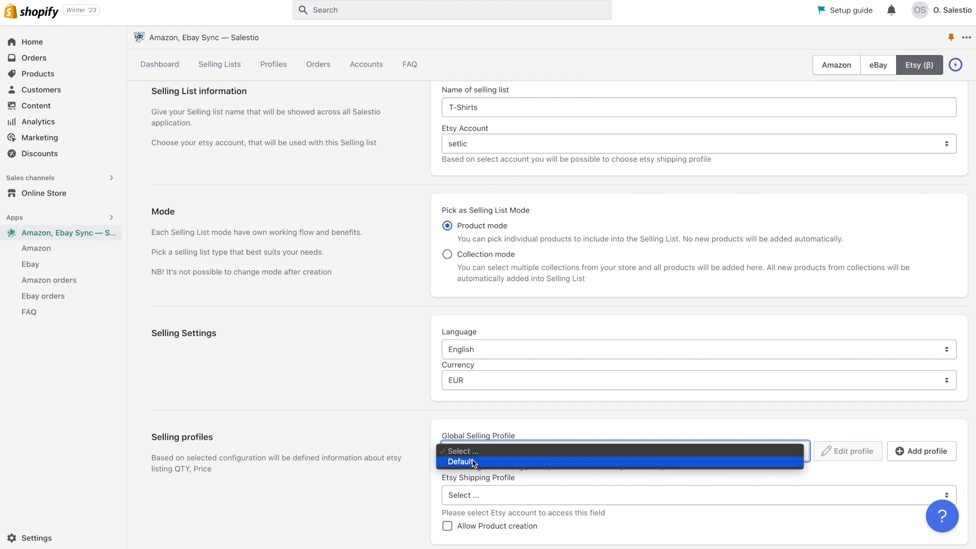
{"action": "left_click", "coordinate": [462, 462]}
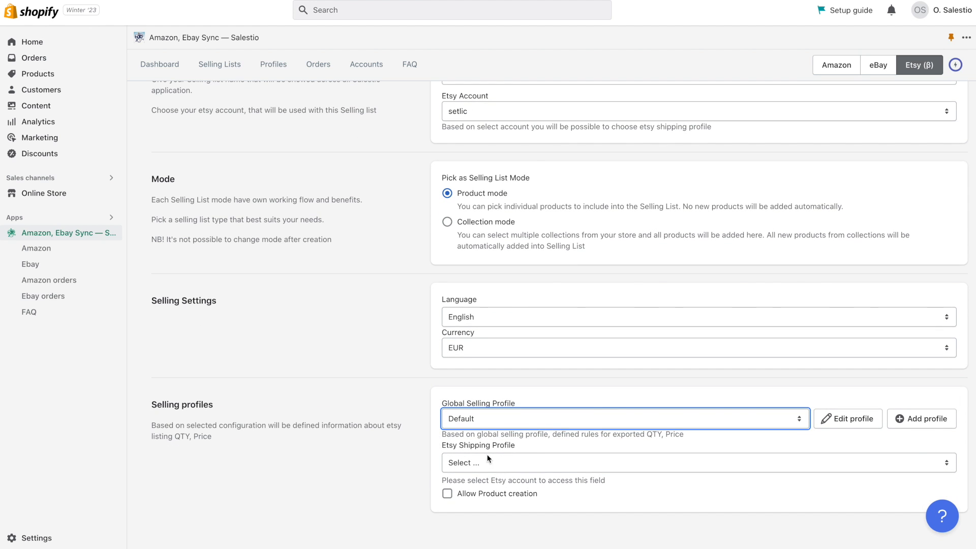
{"action": "left_click", "coordinate": [697, 461]}
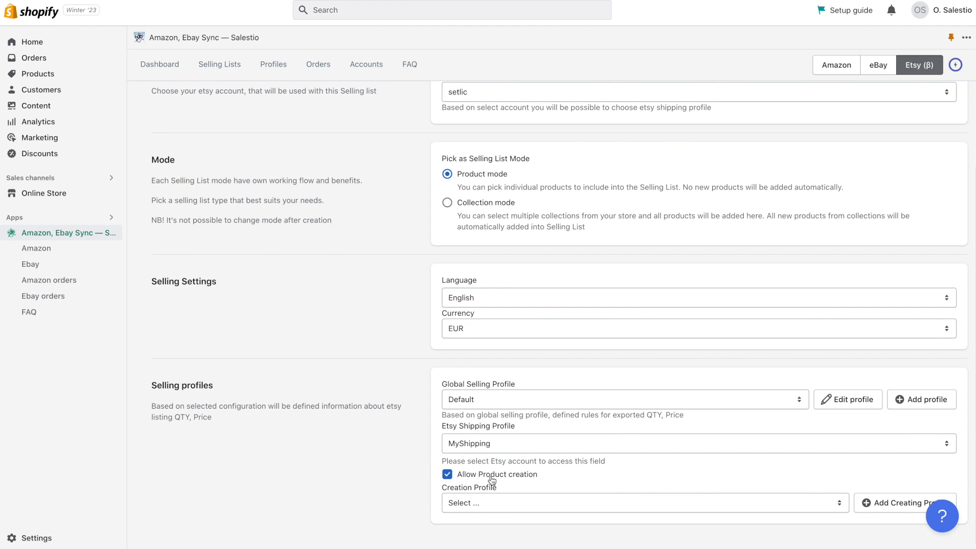
{"action": "mouse_move", "coordinate": [468, 312]}
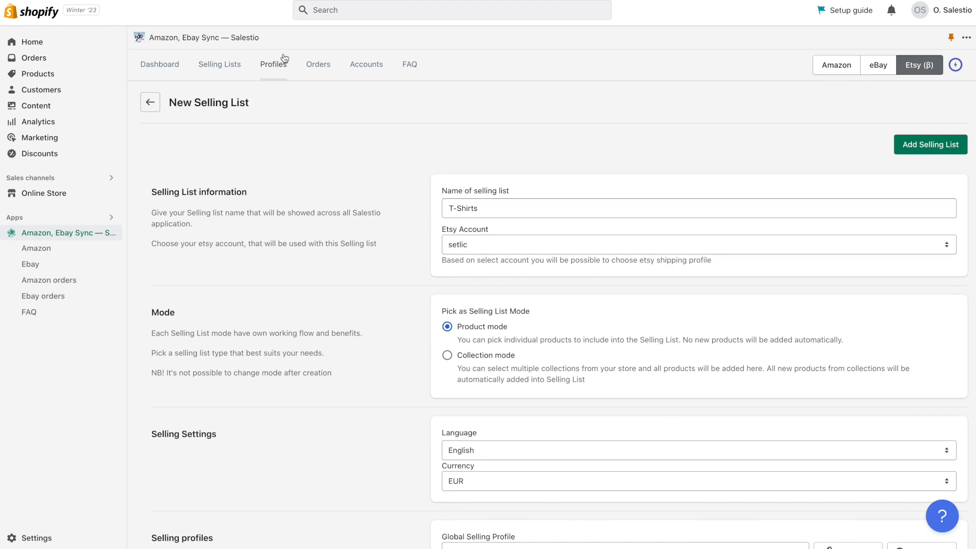
Step: Reach the Shipping settings page in Etsy Shop Manager listing the shop's shipping profiles
{"action": "left_click", "coordinate": [273, 64]}
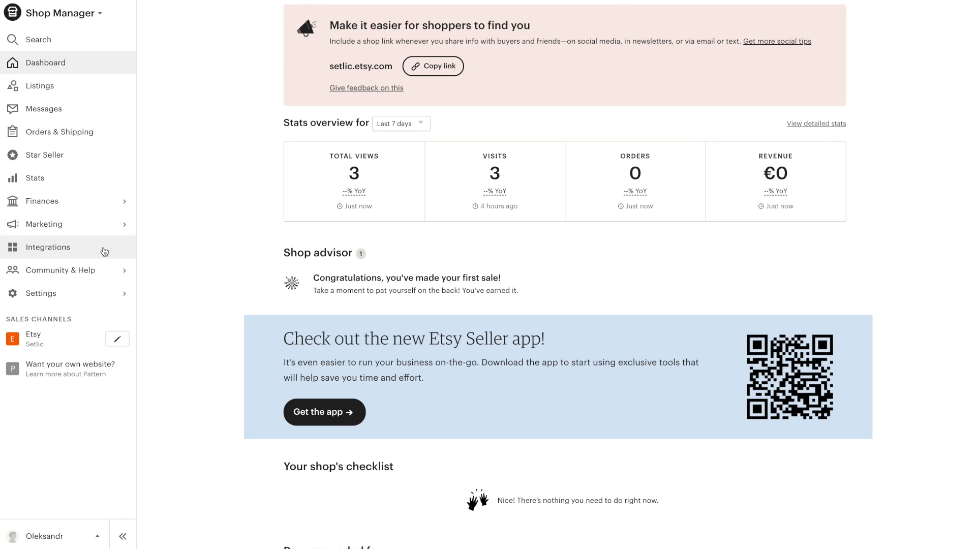
{"action": "left_click", "coordinate": [40, 292]}
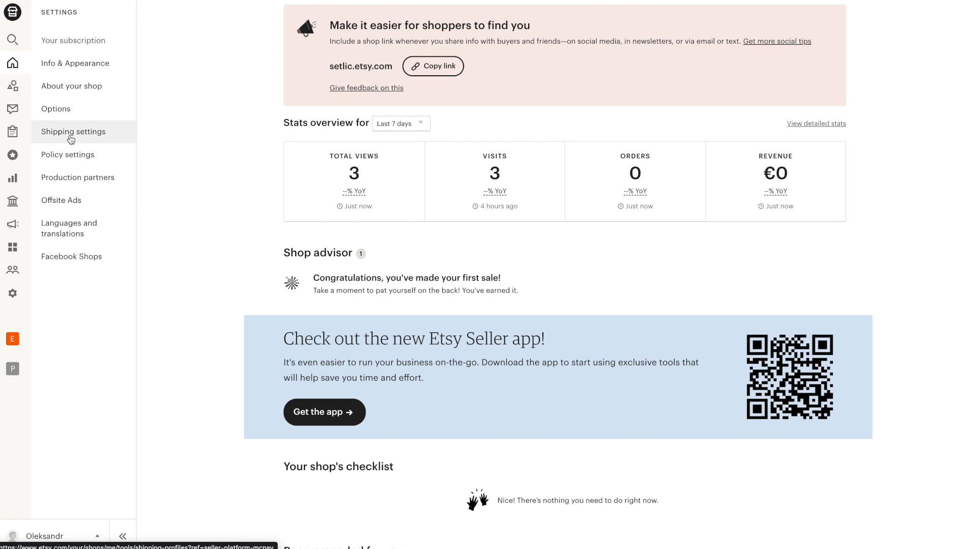
{"action": "left_click", "coordinate": [73, 131]}
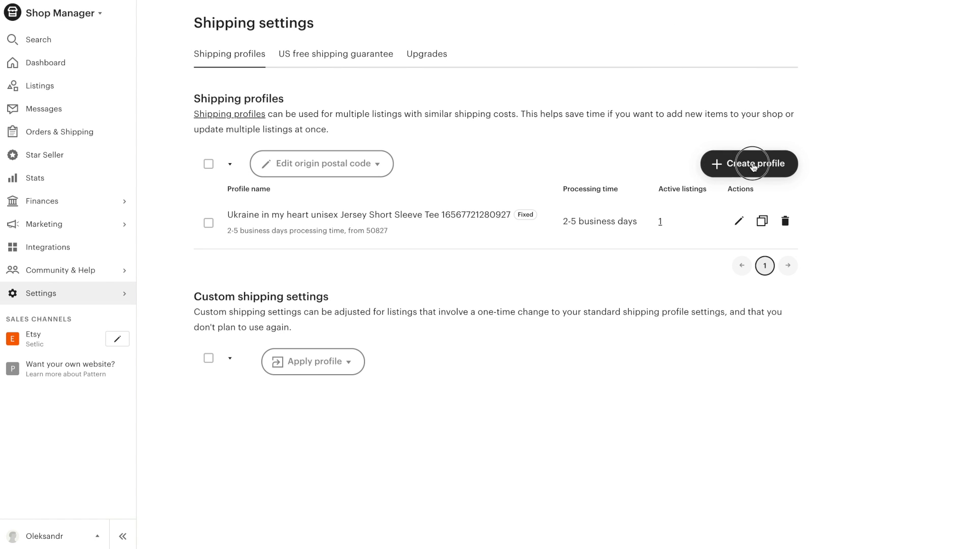
Step: Create a shipping profile from Germany with a €3 fixed domestic price
{"action": "left_click", "coordinate": [749, 162]}
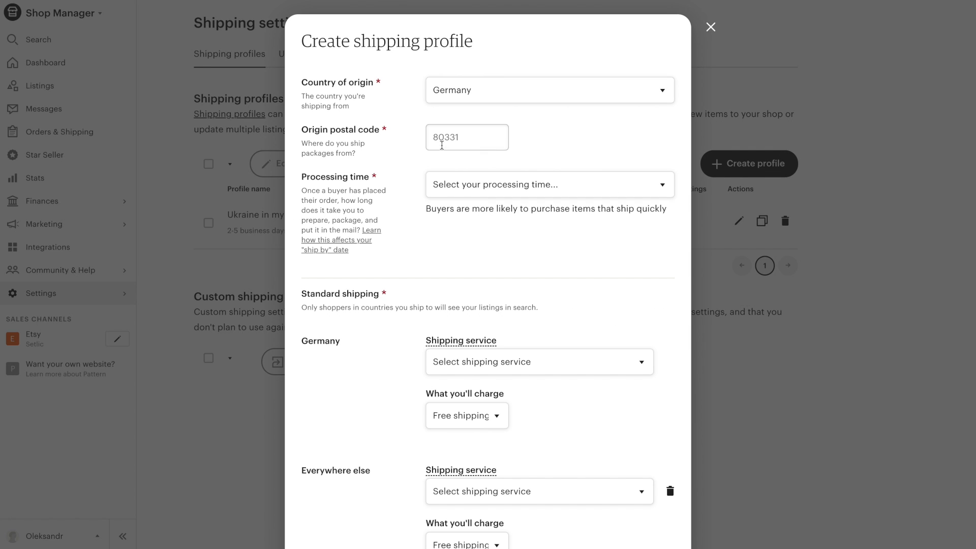
{"action": "left_click", "coordinate": [466, 137]}
{"action": "type", "text": "80331"}
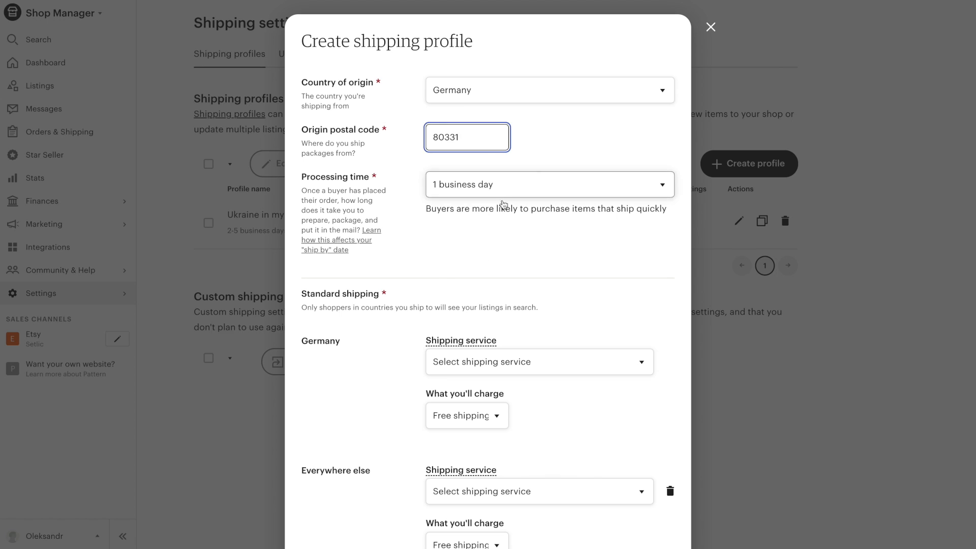
{"action": "left_click", "coordinate": [538, 361]}
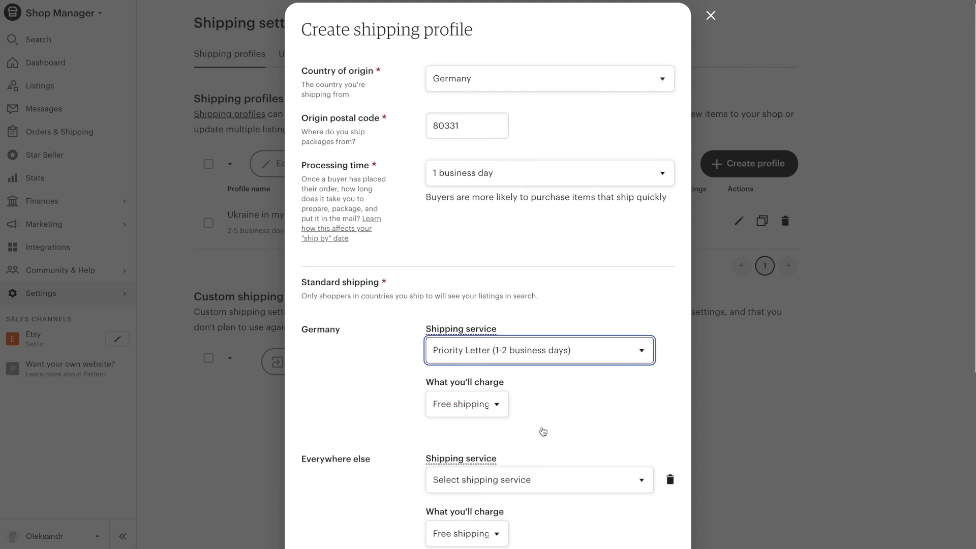
{"action": "left_click", "coordinate": [467, 403]}
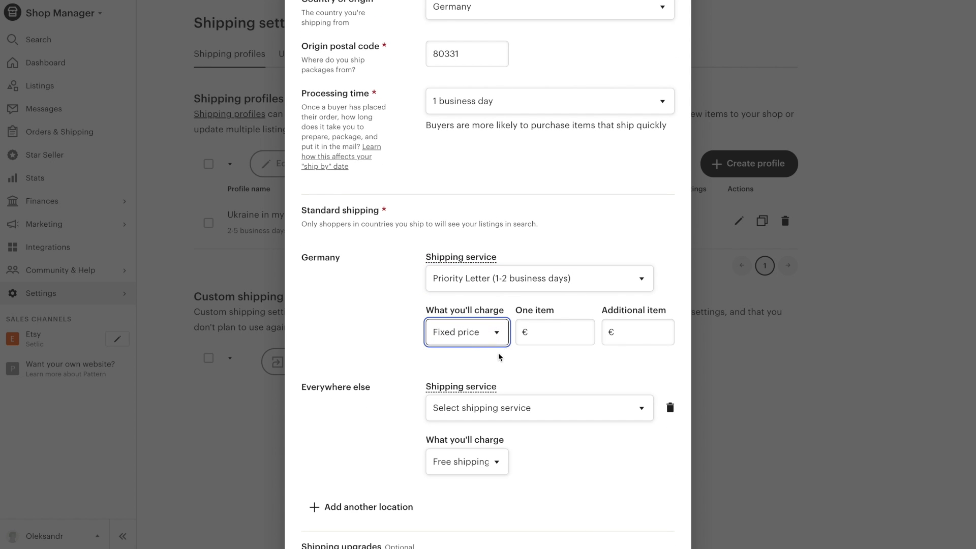
{"action": "type", "text": "3.00"}
{"action": "left_click", "coordinate": [637, 332]}
{"action": "type", "text": "1"}
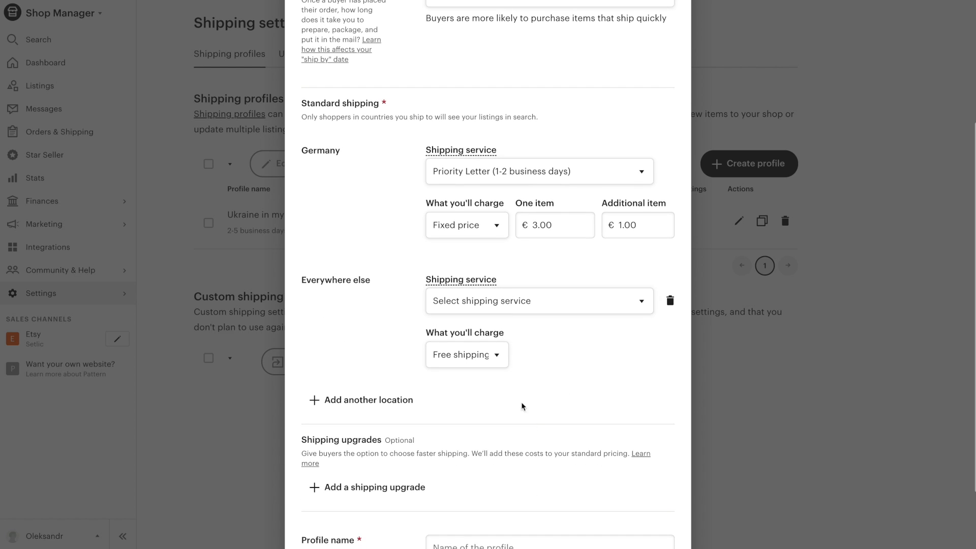
Step: Ship everywhere else via International Standard Parcel at a €12.00 fixed price and name the profile MyShipping
{"action": "left_click", "coordinate": [539, 301]}
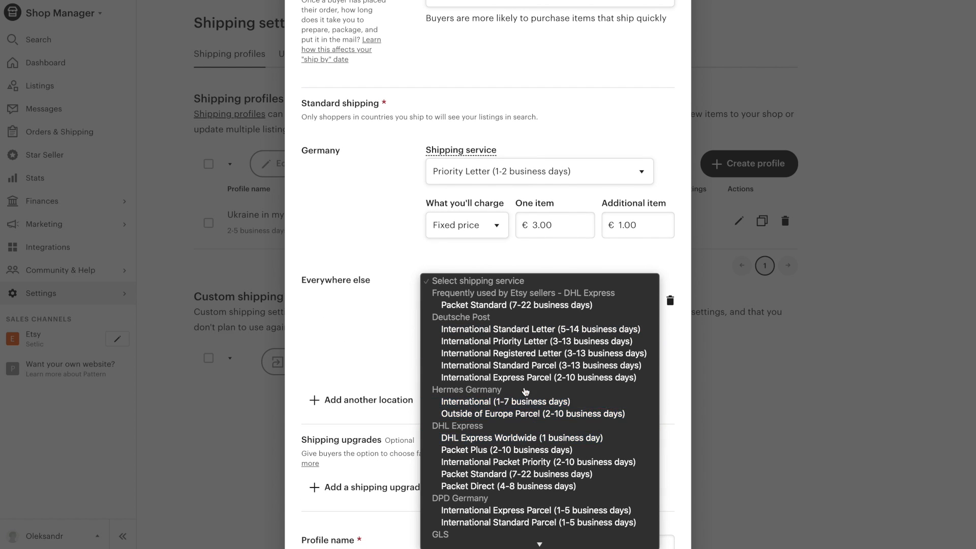
{"action": "left_click", "coordinate": [539, 364]}
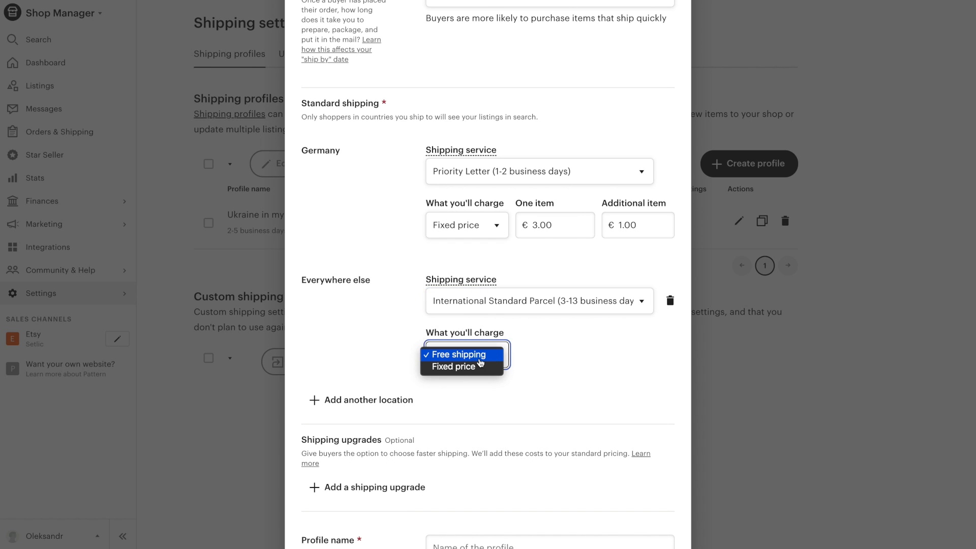
{"action": "left_click", "coordinate": [453, 366]}
{"action": "type", "text": "12"}
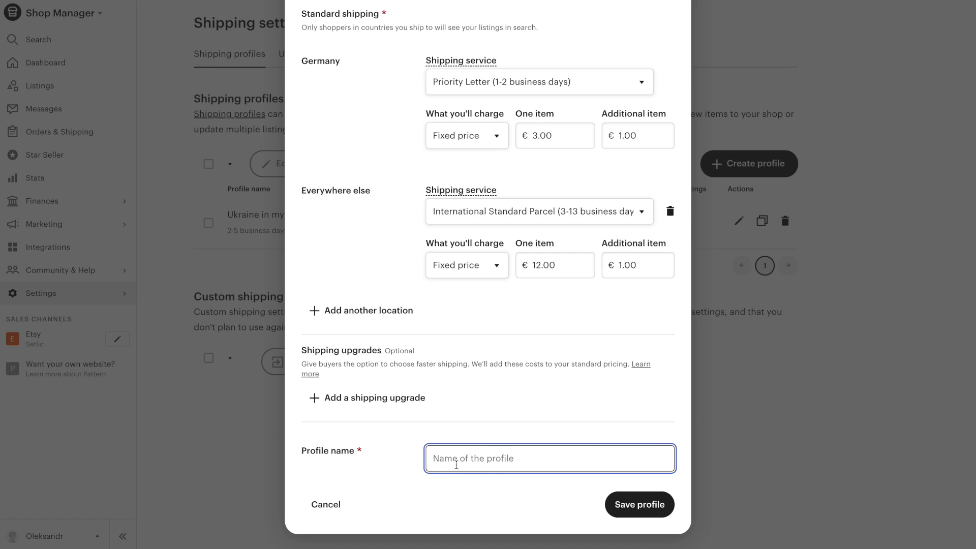
{"action": "type", "text": "MyShi"}
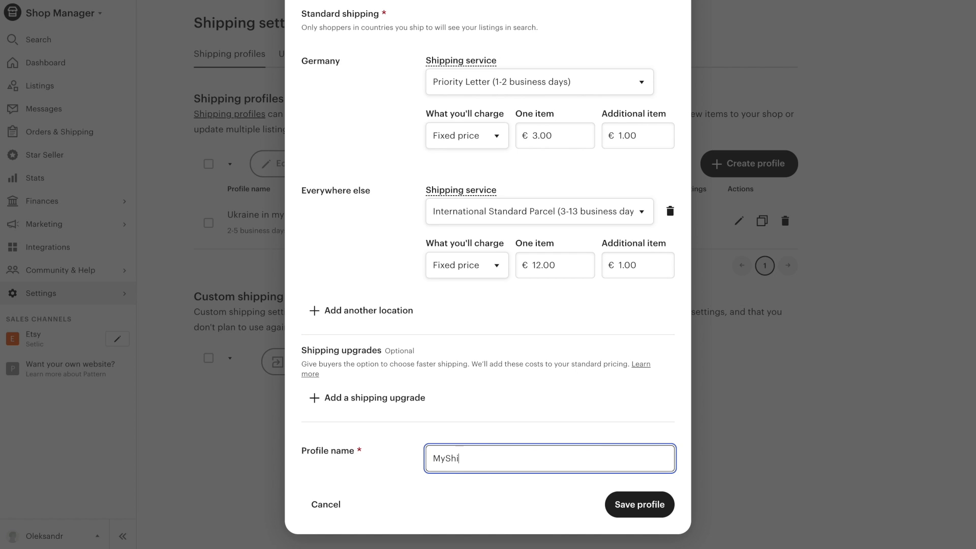
{"action": "type", "text": "pping"}
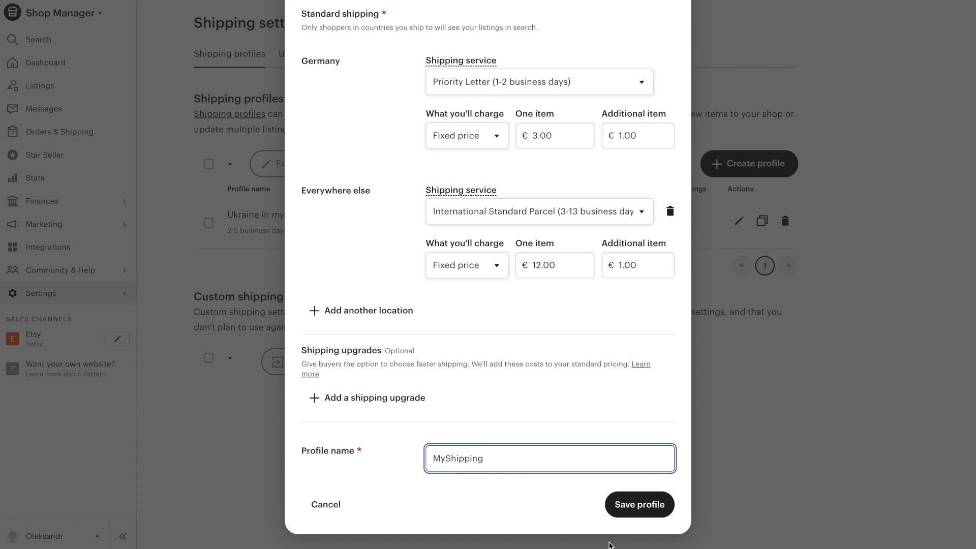
Step: Save the shipping profile, review Salestio's Default global profile and start a blank global profile
{"action": "left_click", "coordinate": [638, 504]}
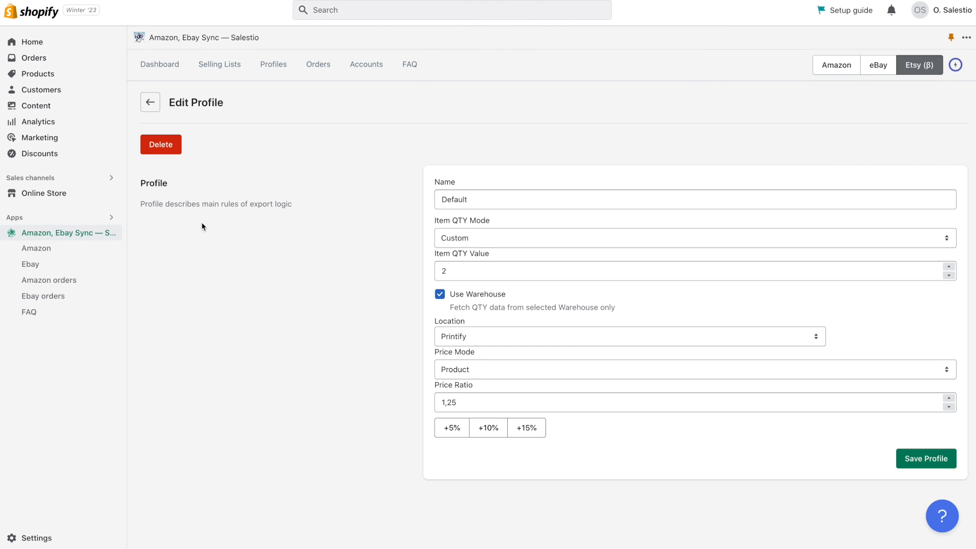
{"action": "mouse_move", "coordinate": [223, 213]}
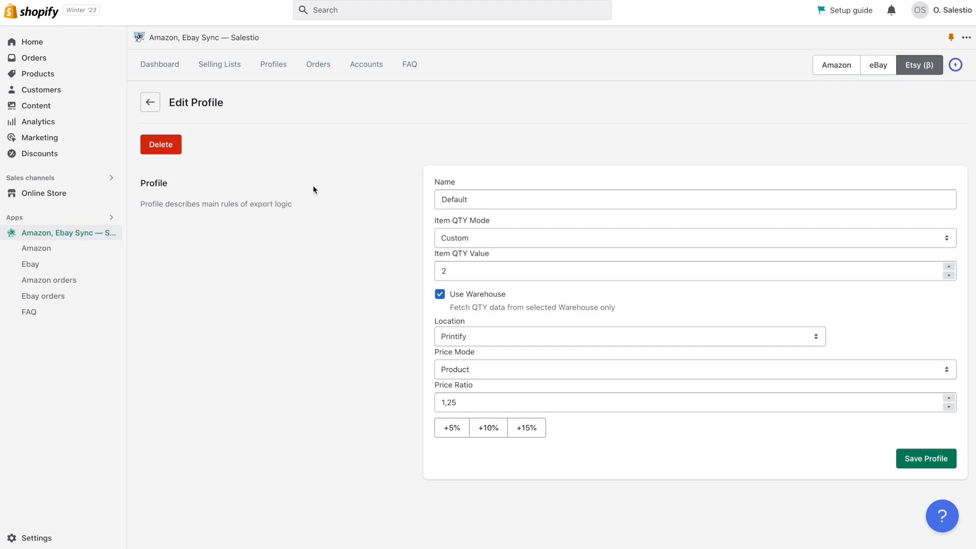
{"action": "left_click", "coordinate": [628, 336]}
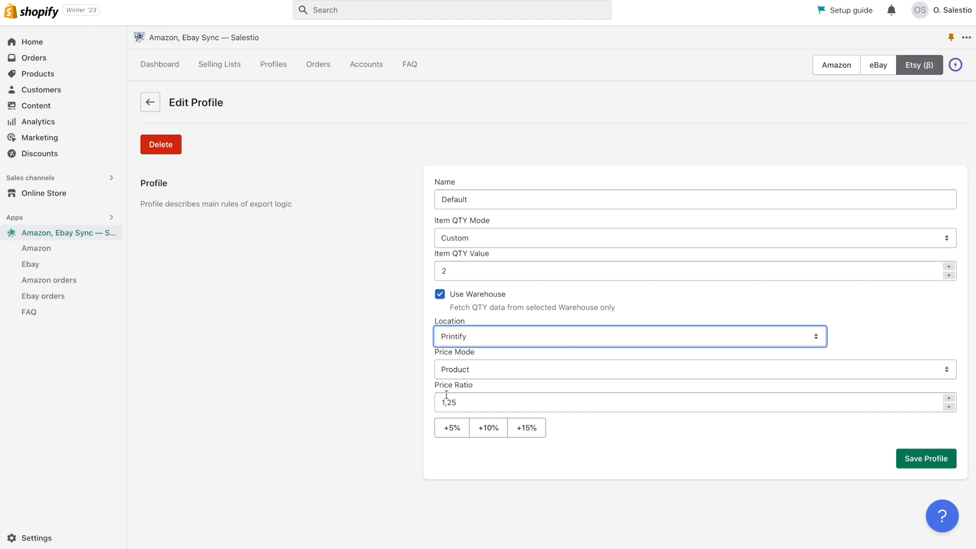
{"action": "left_click", "coordinate": [692, 238]}
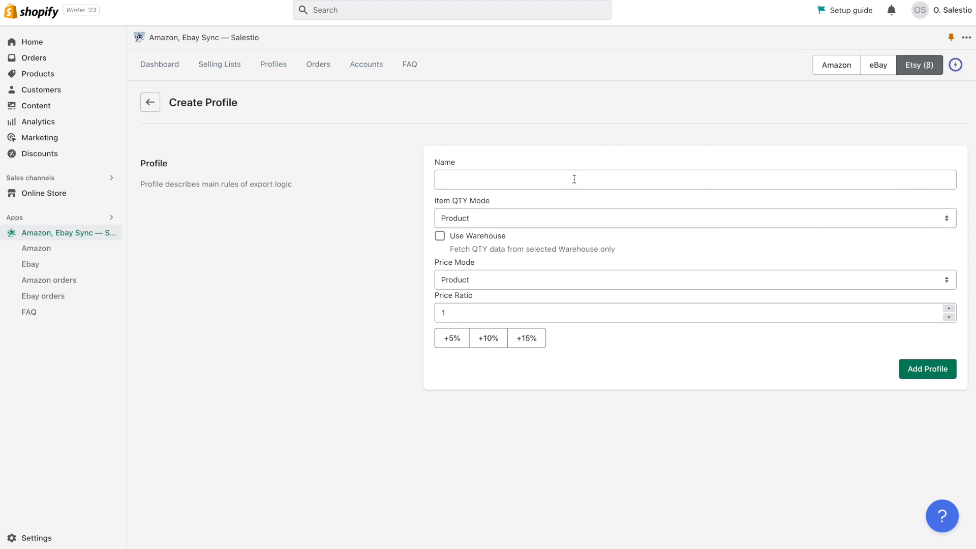
Step: Name the draft CustomPrice, pick a price mode, then abandon it for the Profiles overview
{"action": "type", "text": "Custom"}
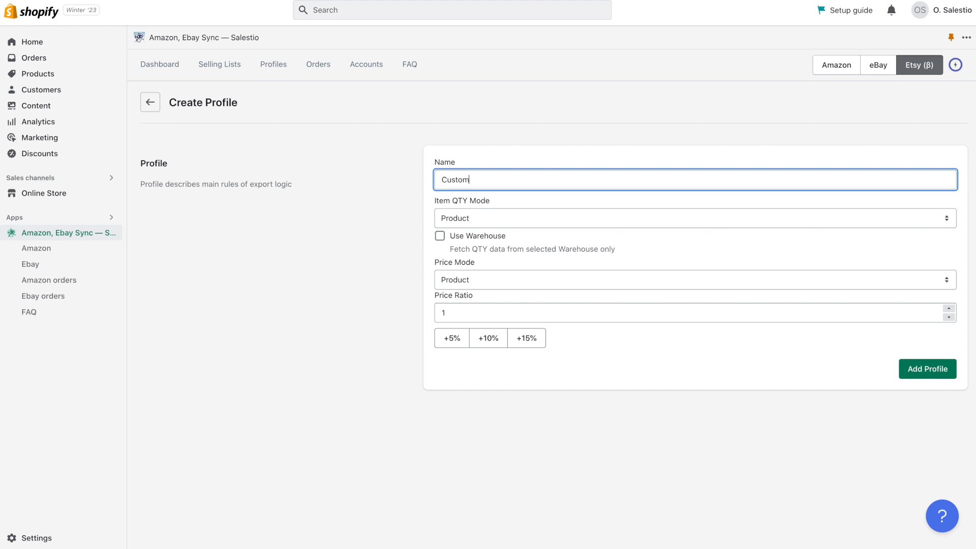
{"action": "type", "text": "Price"}
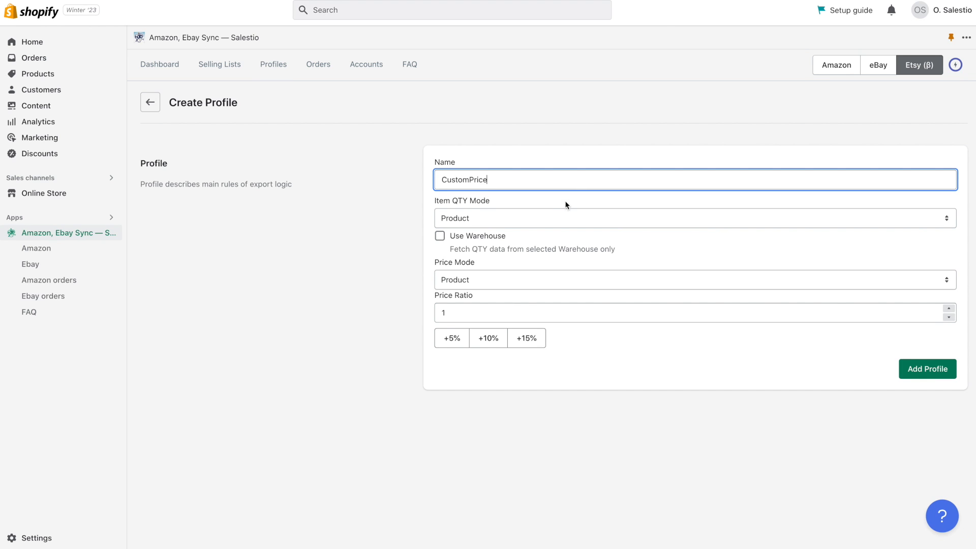
{"action": "left_click", "coordinate": [692, 279]}
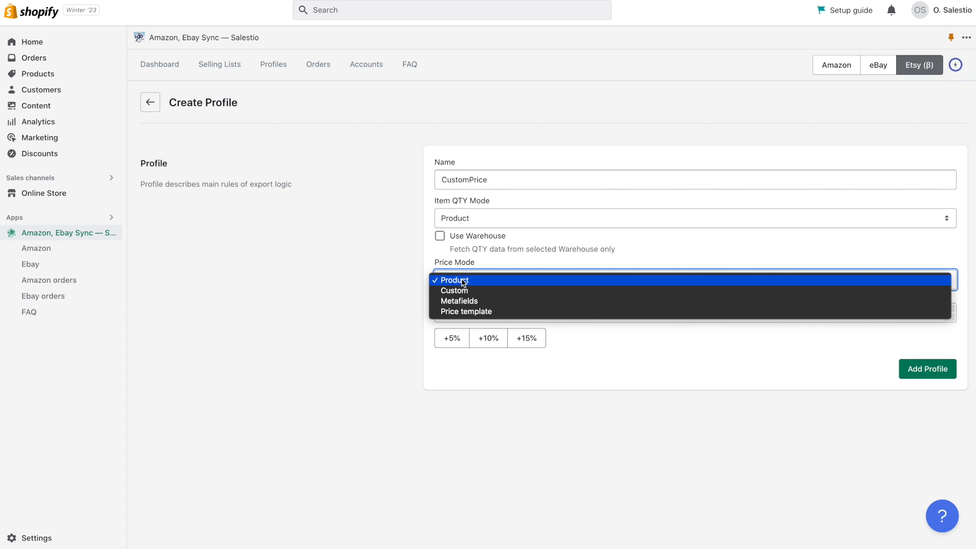
{"action": "left_click", "coordinate": [453, 279]}
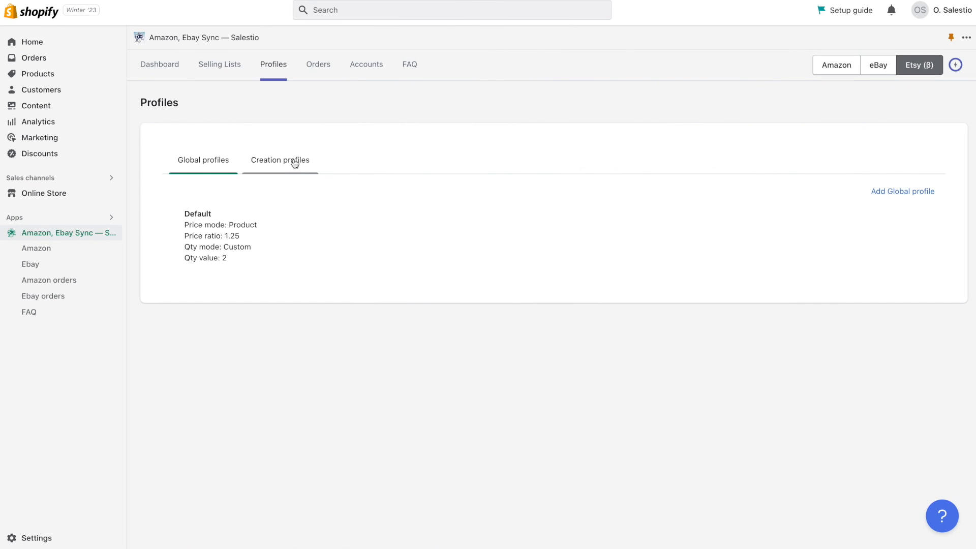
Step: Show the creation profiles list containing Demo and New
{"action": "left_click", "coordinate": [281, 159]}
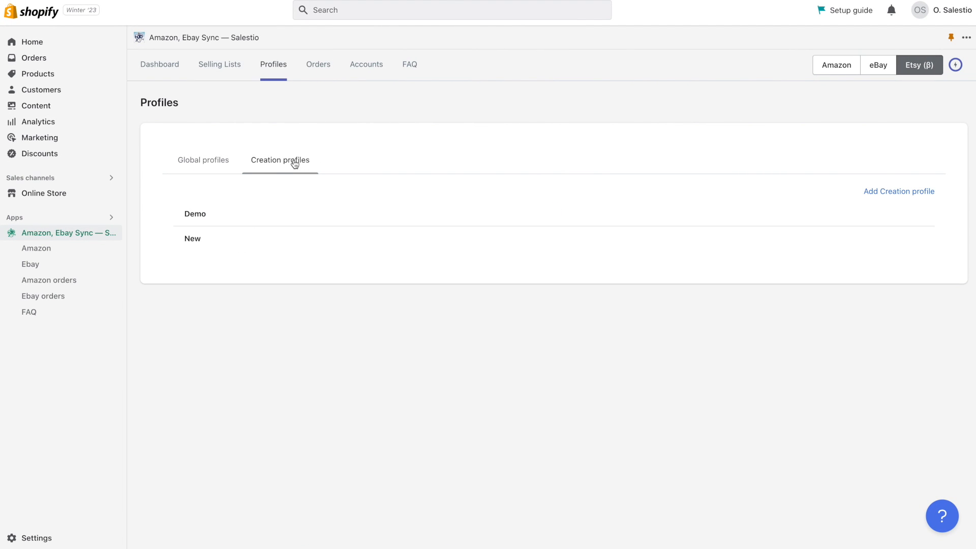
{"action": "left_click", "coordinate": [281, 160]}
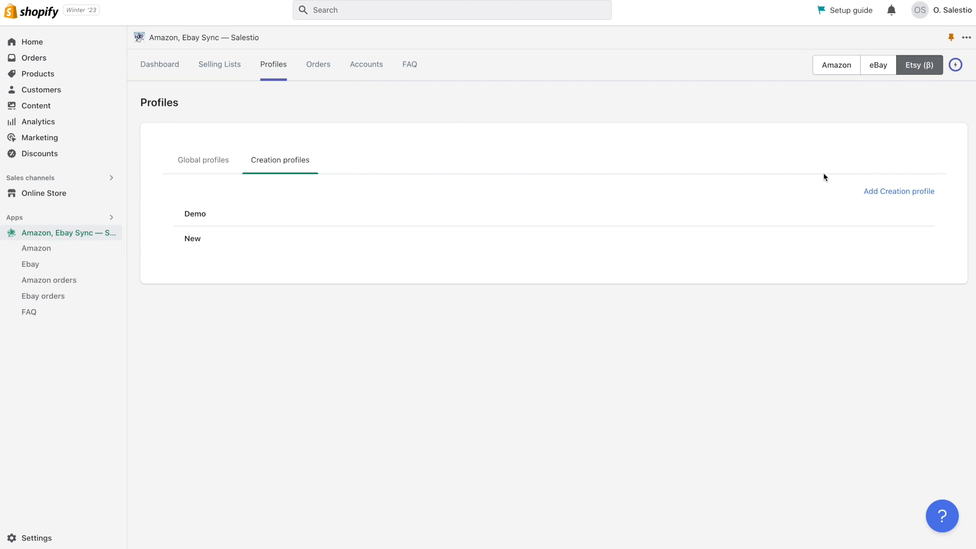
{"action": "mouse_move", "coordinate": [897, 192]}
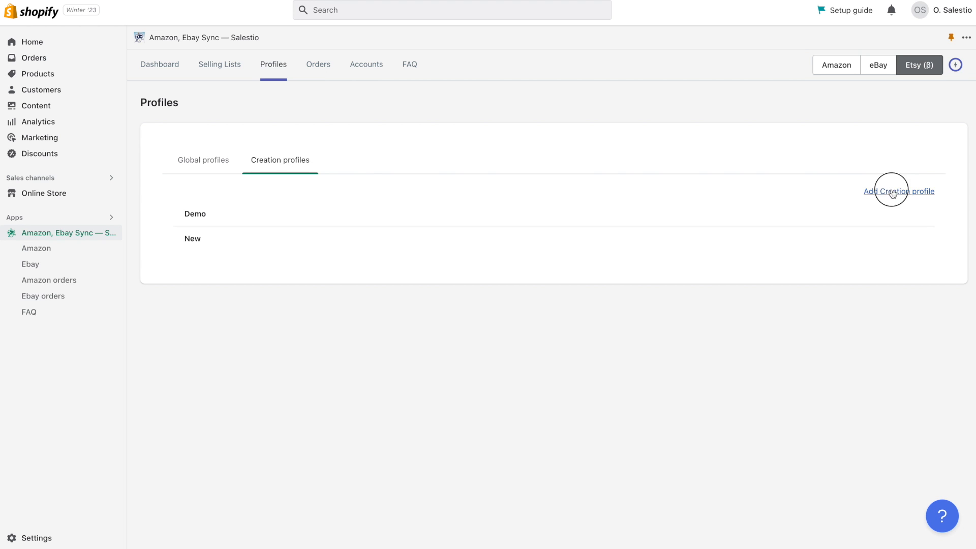
Step: Review the New creation profile's T-Shirt and Sport category mappings and empty append form
{"action": "left_click", "coordinate": [898, 191]}
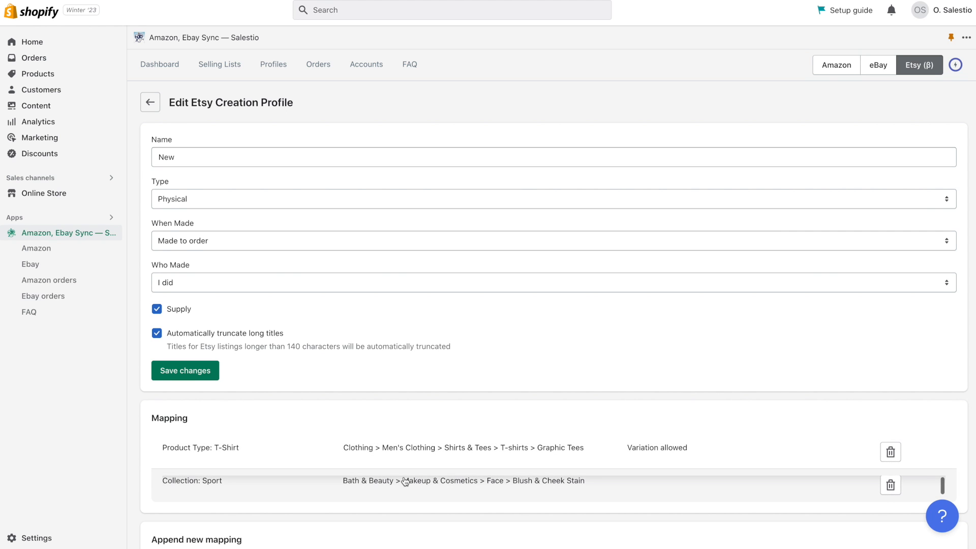
{"action": "scroll", "scroll_direction": "down", "scroll_amount": 3}
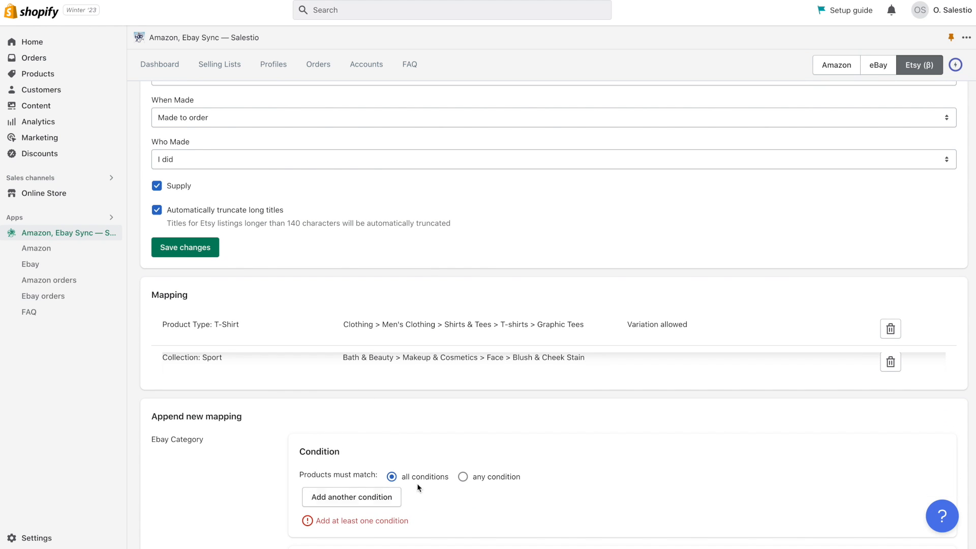
{"action": "scroll", "scroll_direction": "down", "scroll_amount": 3}
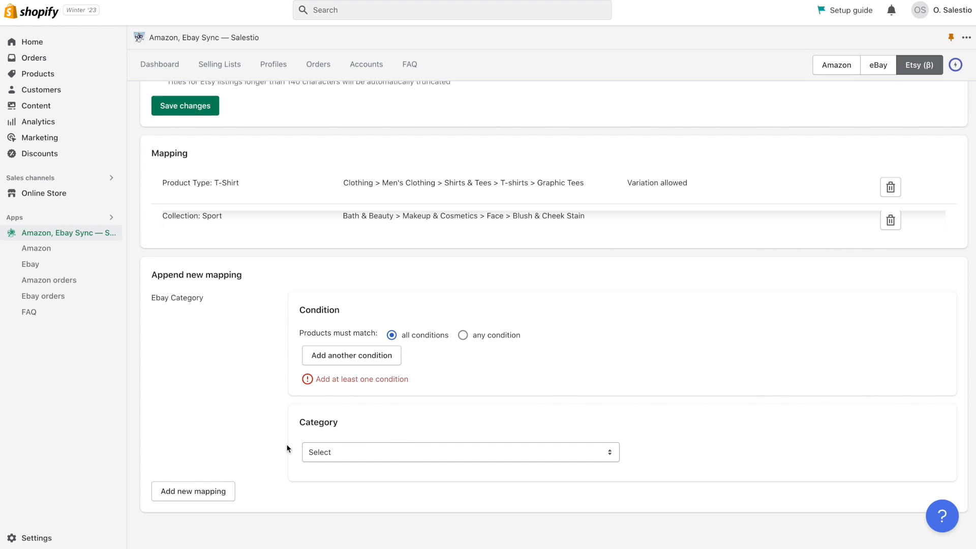
{"action": "mouse_move", "coordinate": [672, 19]}
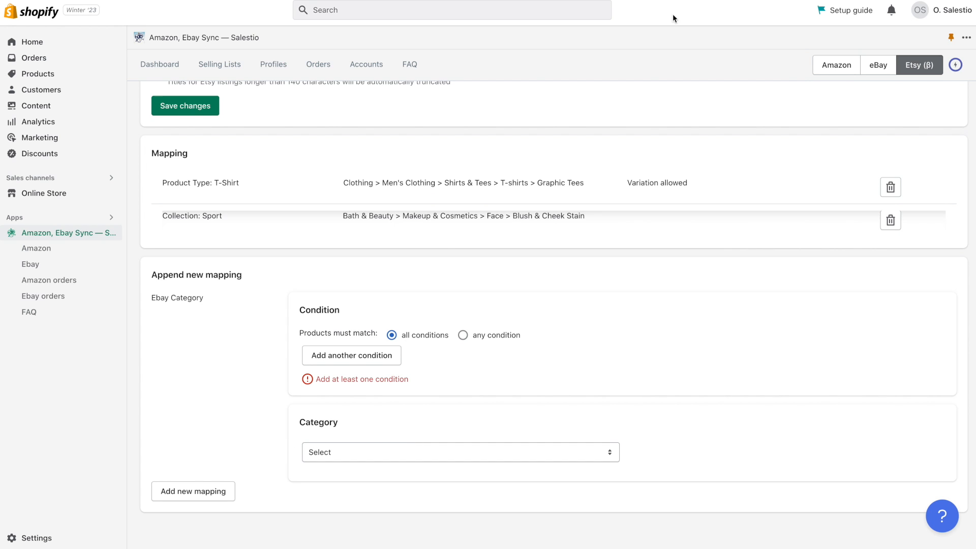
Step: Name the new creation profile T-Shirt and keep its item type as Physical
{"action": "type", "text": "T-Shirt"}
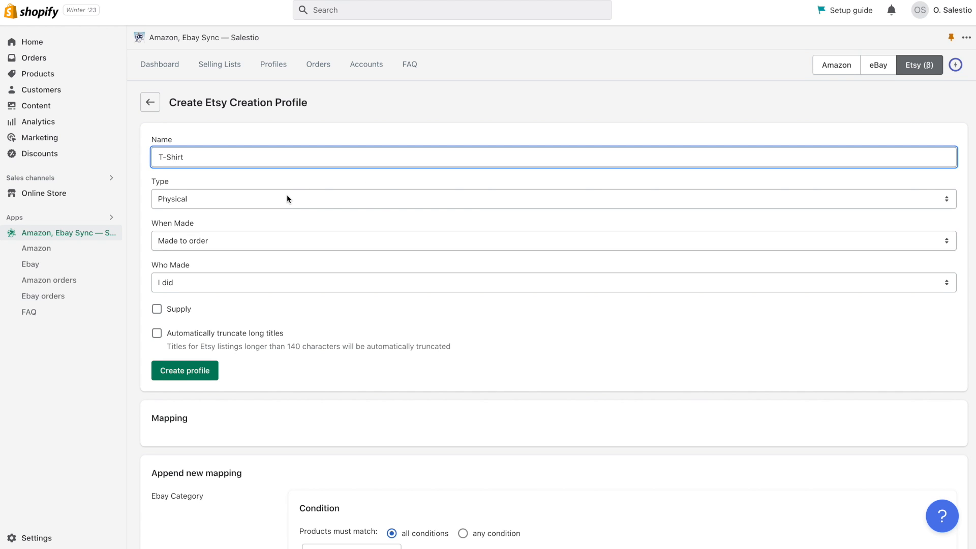
{"action": "left_click", "coordinate": [554, 198]}
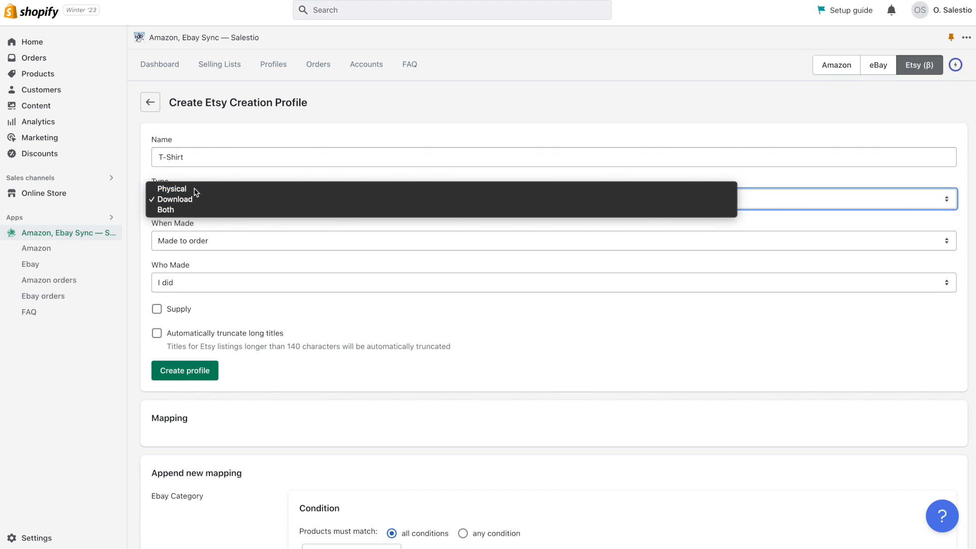
{"action": "left_click", "coordinate": [170, 189]}
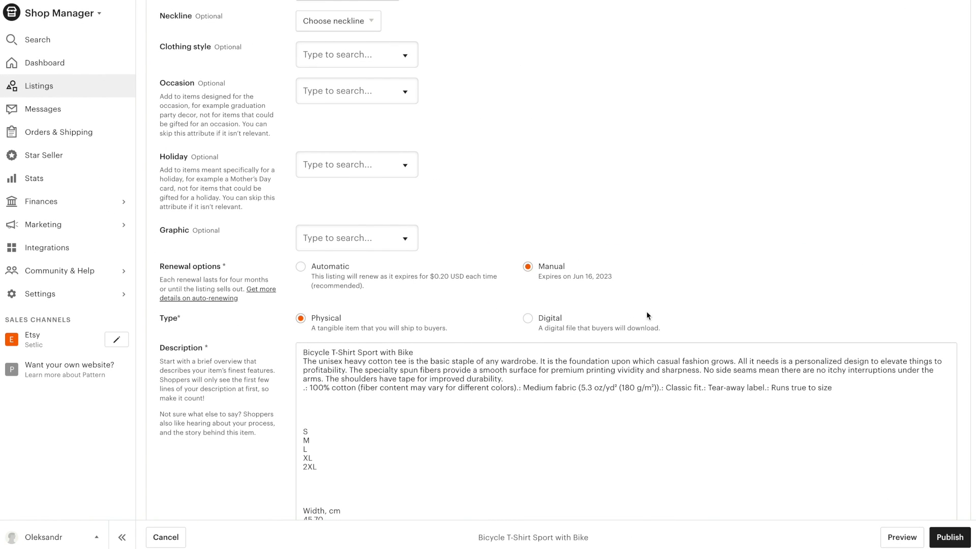
{"action": "mouse_move", "coordinate": [456, 303]}
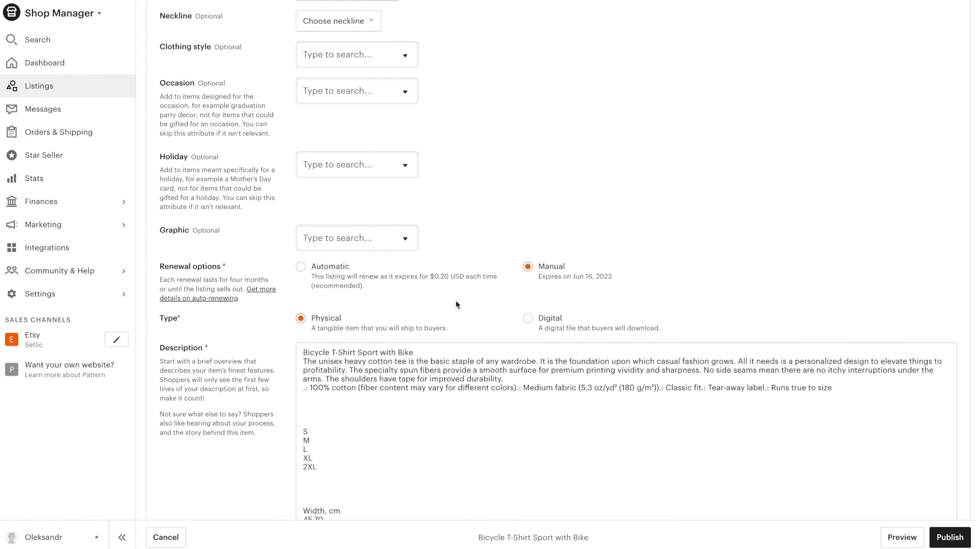
{"action": "mouse_move", "coordinate": [320, 310]}
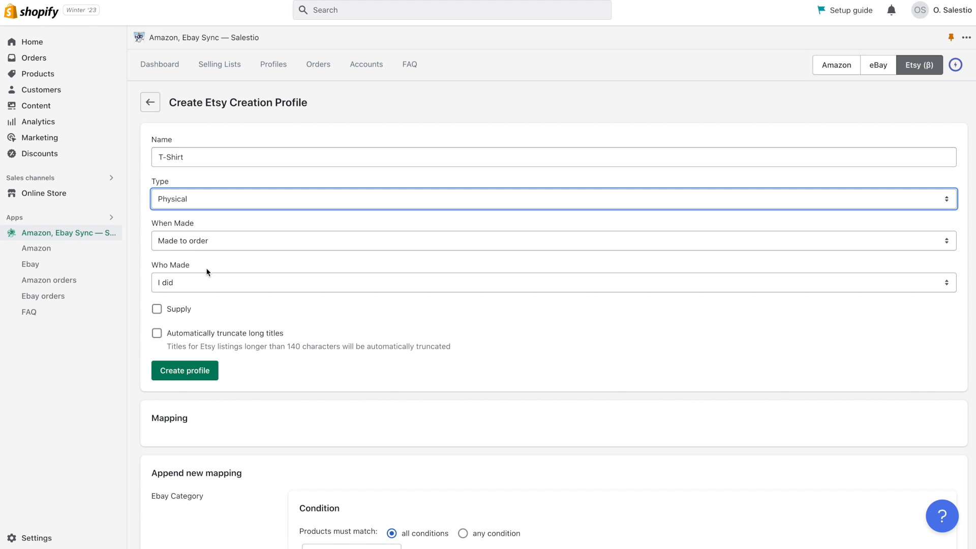
Step: Compare the profile's Who Made answer, I did, with Etsy's own who-made question
{"action": "left_click", "coordinate": [554, 282]}
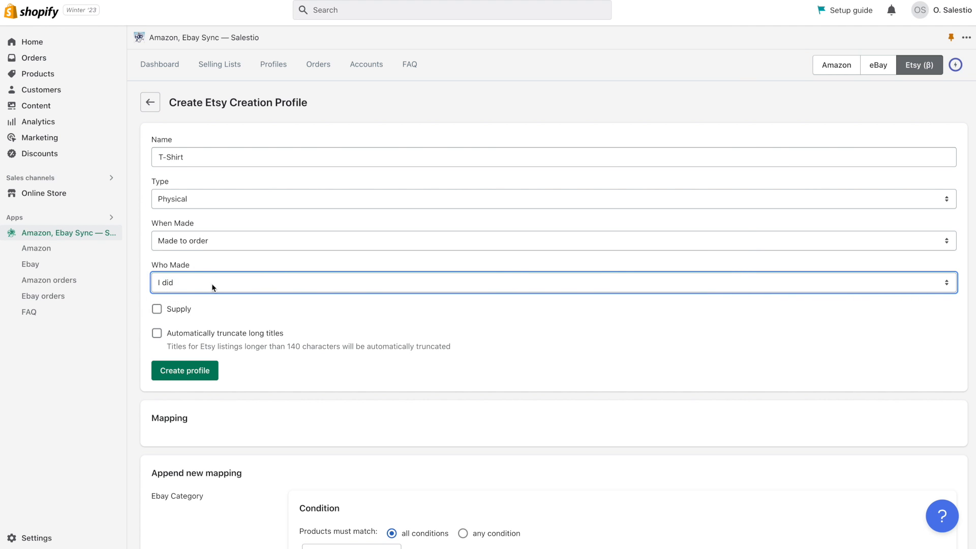
{"action": "mouse_move", "coordinate": [213, 296]}
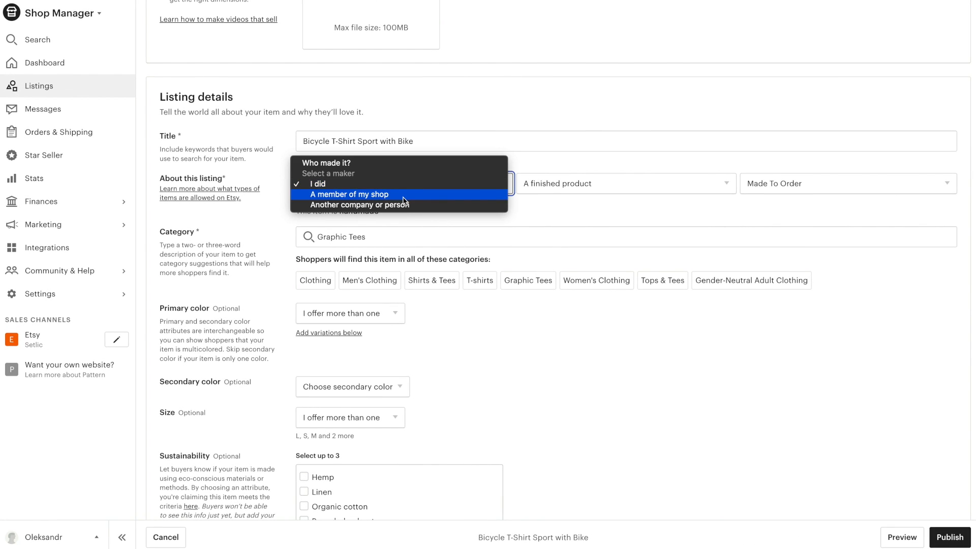
{"action": "mouse_move", "coordinate": [410, 165]}
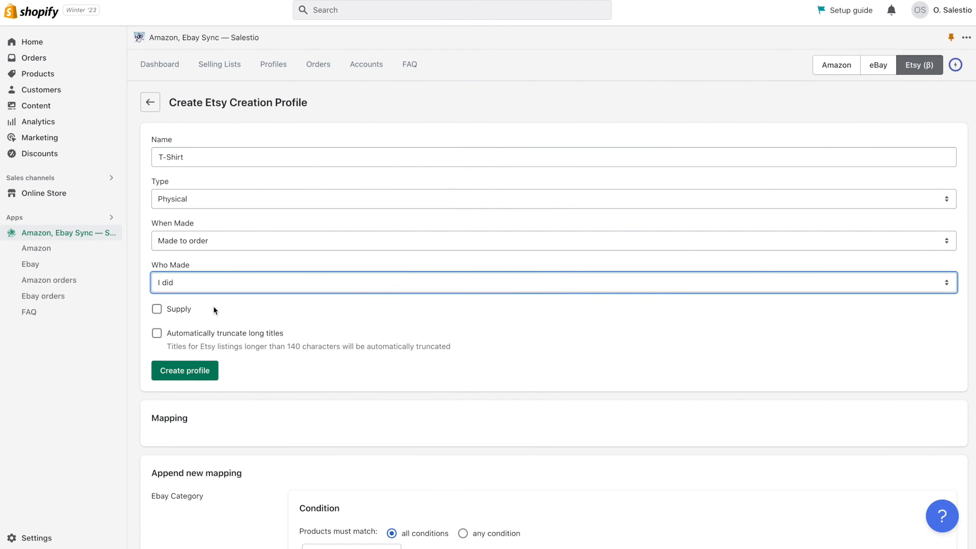
Step: Enable automatic truncation of Etsy titles longer than 140 characters on the T-Shirt profile
{"action": "left_click", "coordinate": [156, 334]}
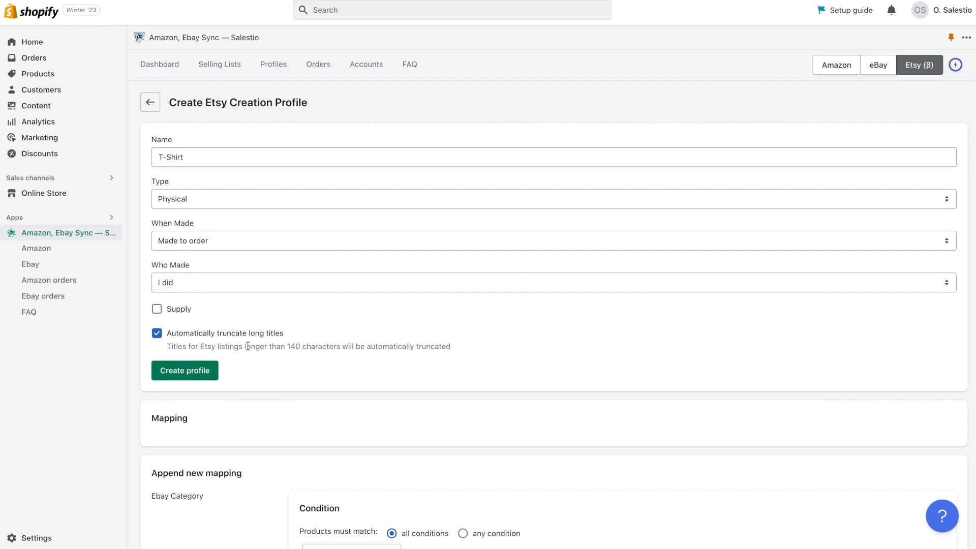
Step: Match products in any of the Product Collections Hiking, Sport or Ukraine for the new mapping
{"action": "scroll", "scroll_direction": "down", "scroll_amount": 3}
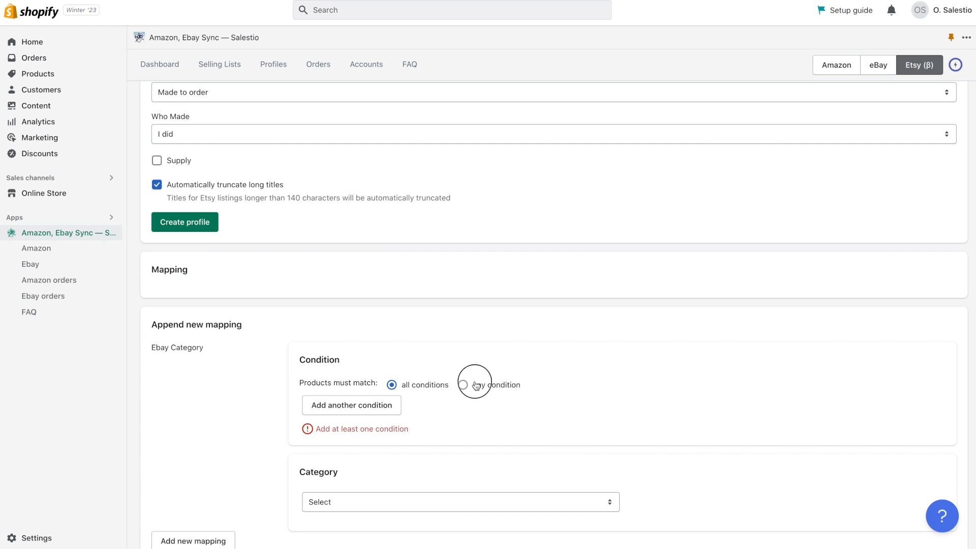
{"action": "left_click", "coordinate": [463, 384]}
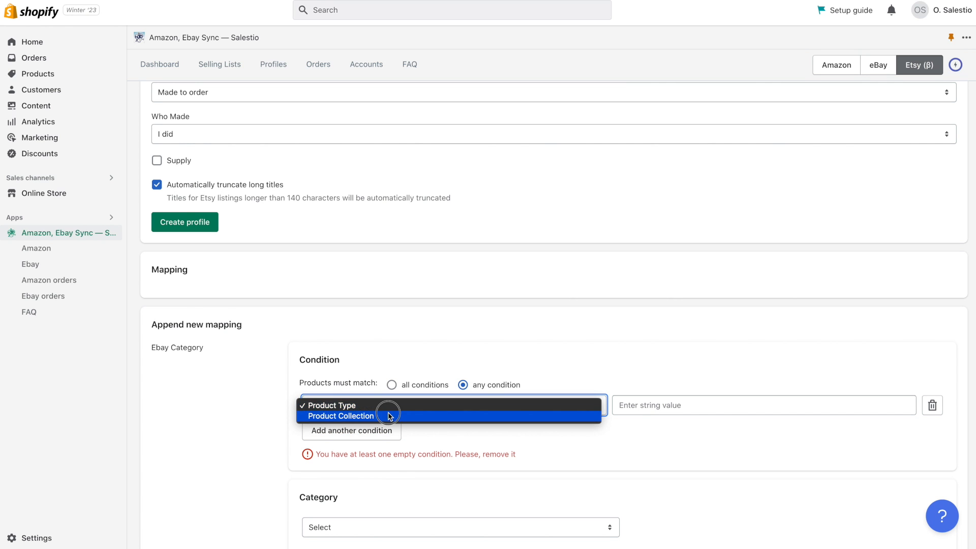
{"action": "left_click", "coordinate": [340, 416]}
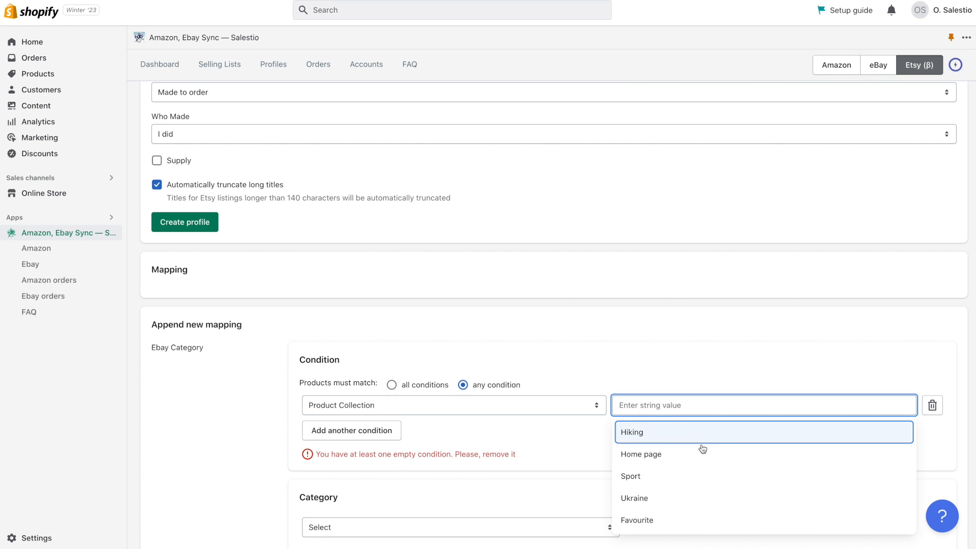
{"action": "left_click", "coordinate": [632, 431]}
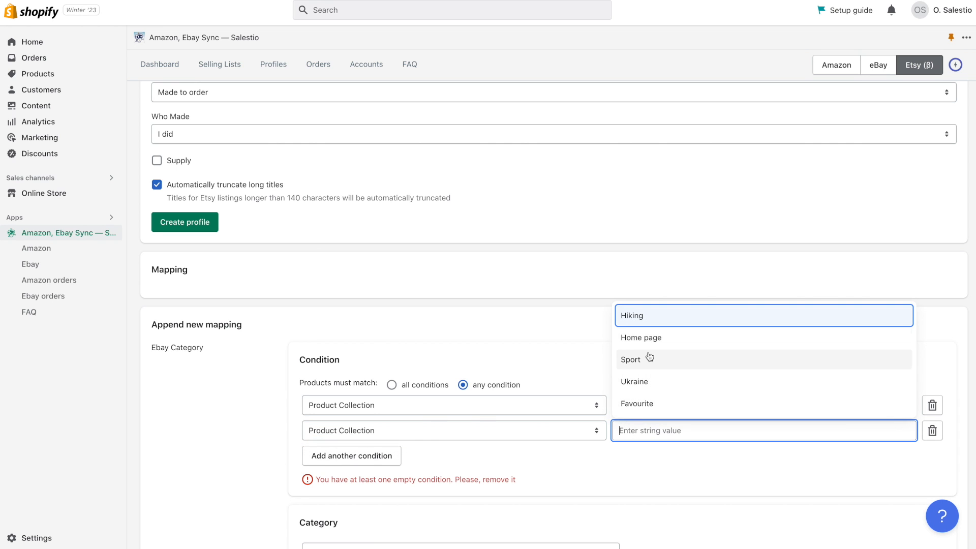
{"action": "left_click", "coordinate": [630, 359]}
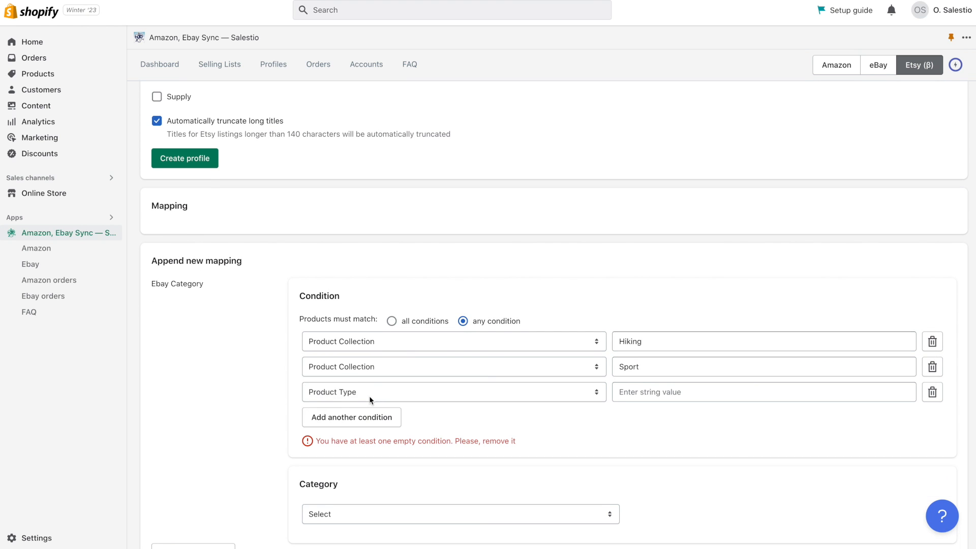
{"action": "left_click", "coordinate": [761, 391]}
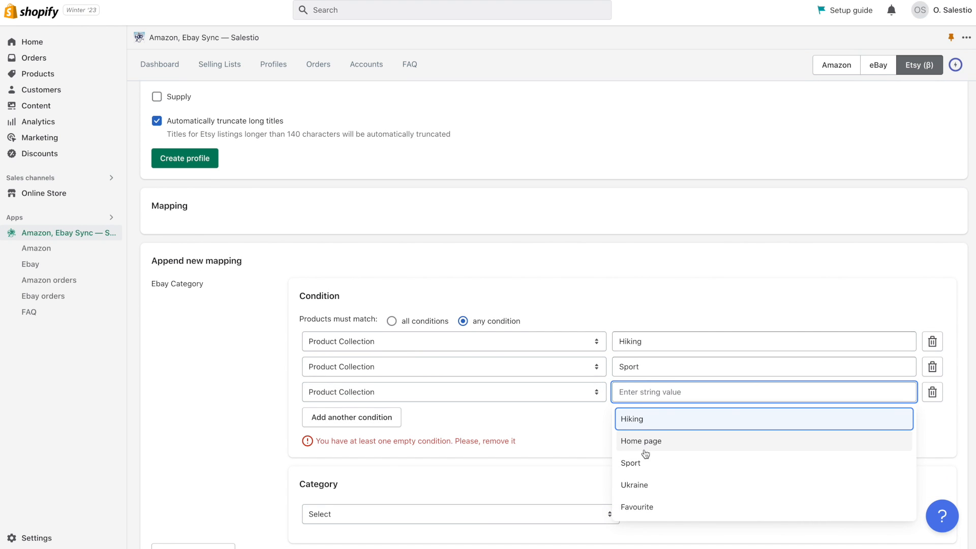
{"action": "left_click", "coordinate": [633, 484]}
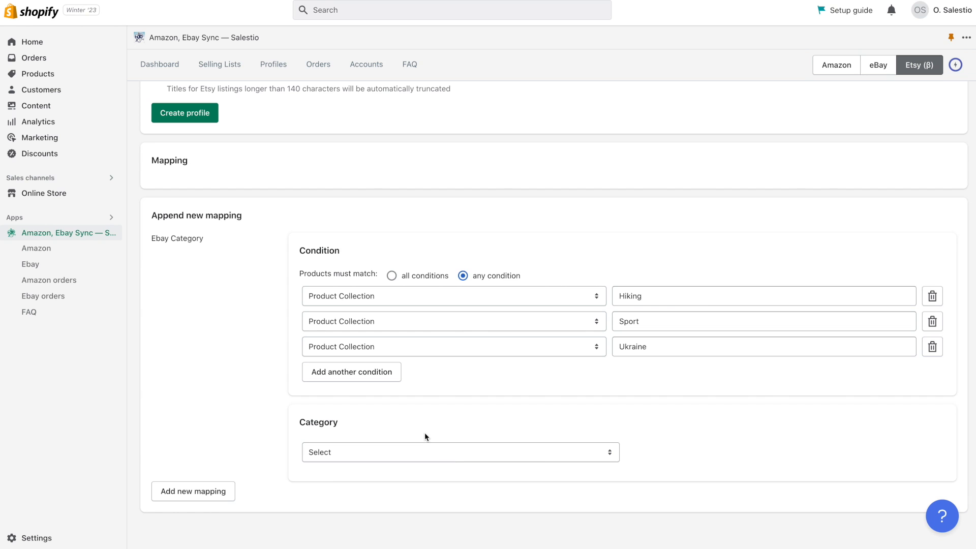
Step: Choose the Etsy category Clothing › Gender-Neutral Adult Clothing › Tops & Tees › T-shirts › Graphic Tees
{"action": "left_click", "coordinate": [460, 451]}
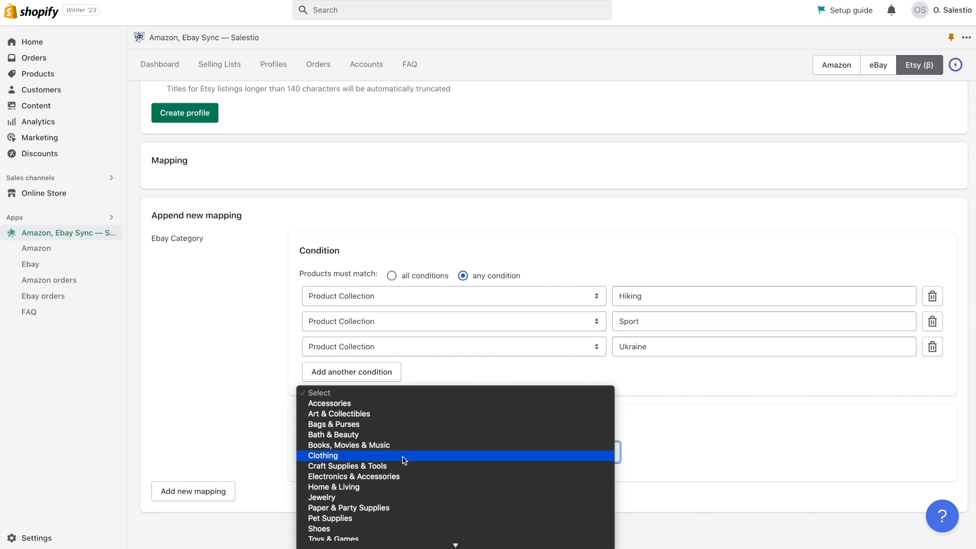
{"action": "left_click", "coordinate": [322, 455]}
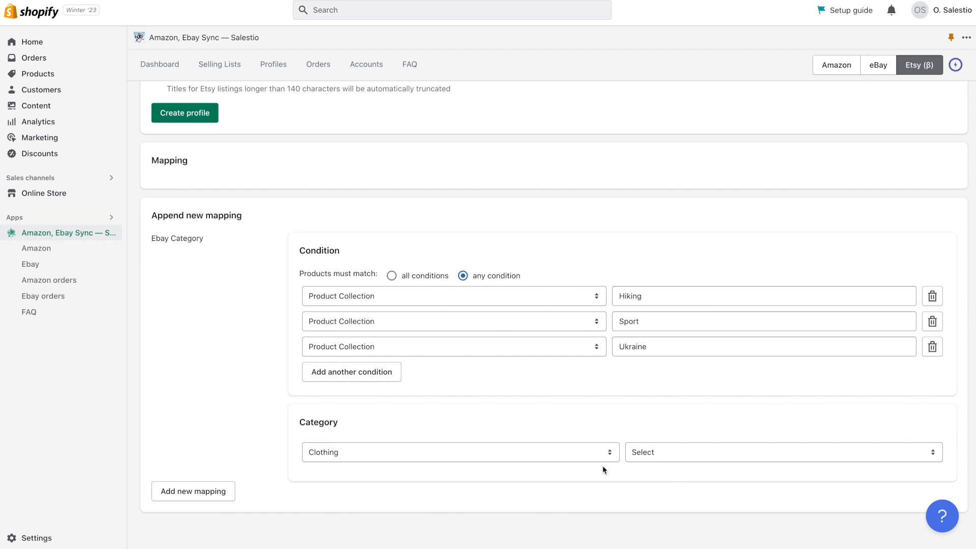
{"action": "left_click", "coordinate": [782, 451]}
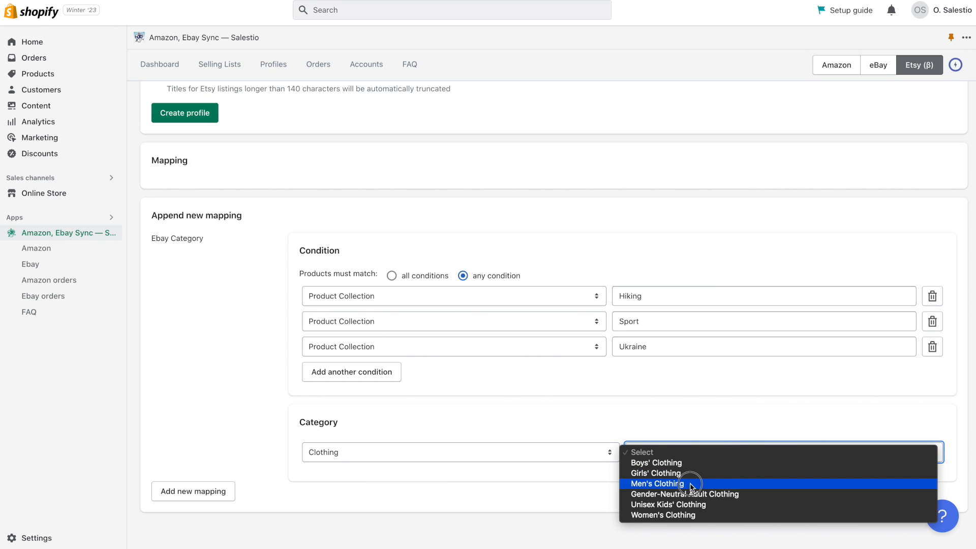
{"action": "mouse_move", "coordinate": [684, 494]}
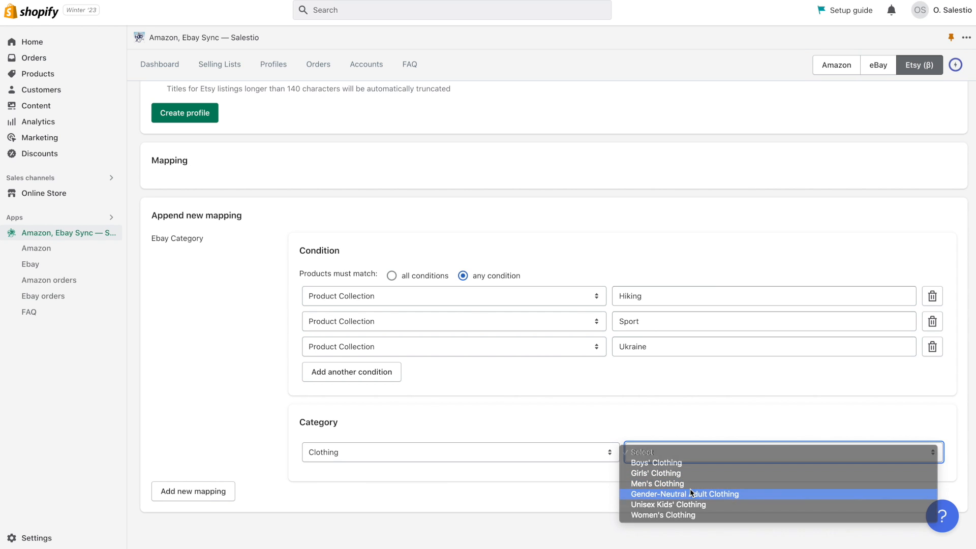
{"action": "left_click", "coordinate": [684, 494]}
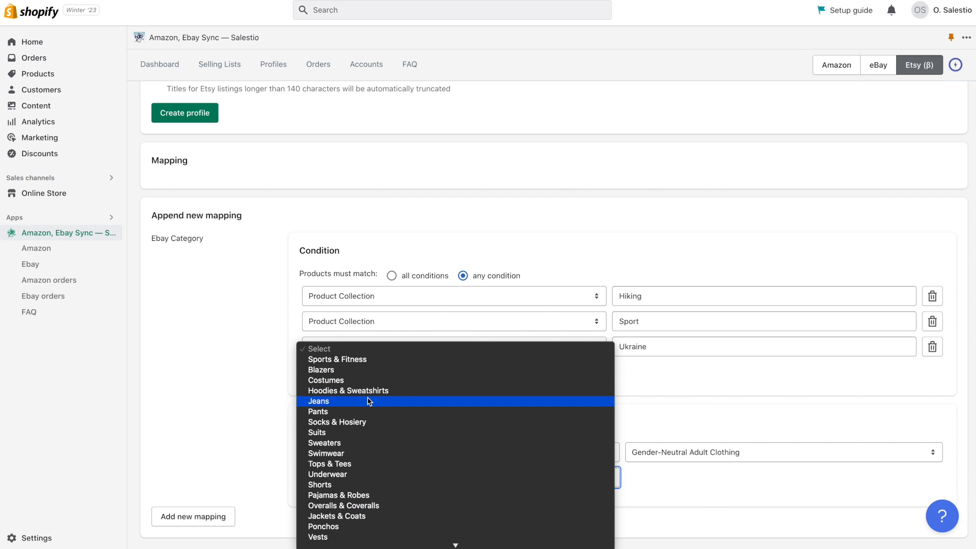
{"action": "mouse_move", "coordinate": [361, 425]}
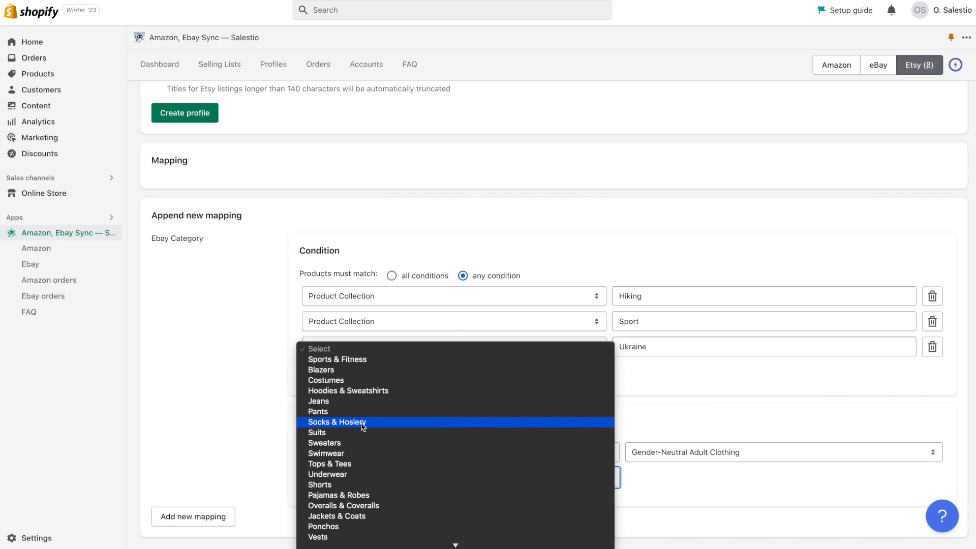
{"action": "mouse_move", "coordinate": [363, 433]}
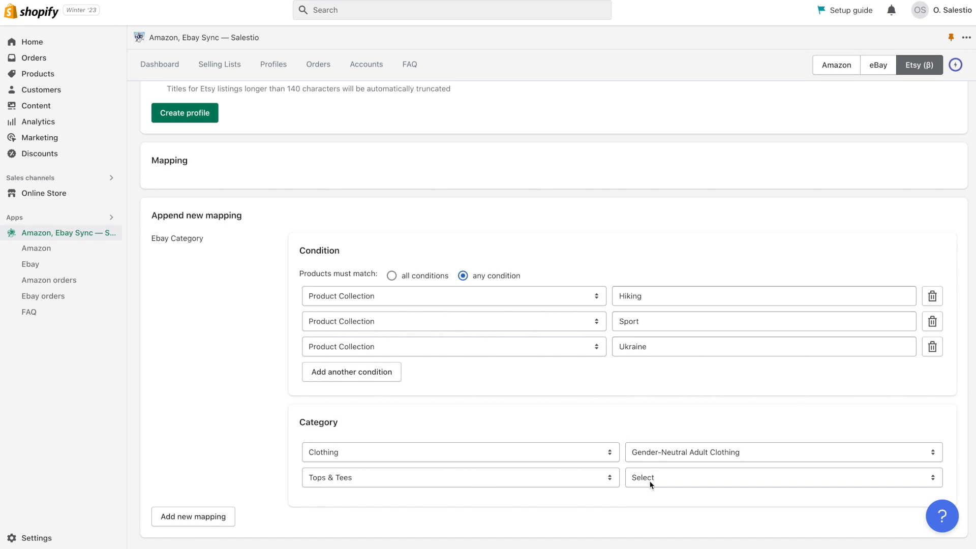
{"action": "left_click", "coordinate": [781, 478]}
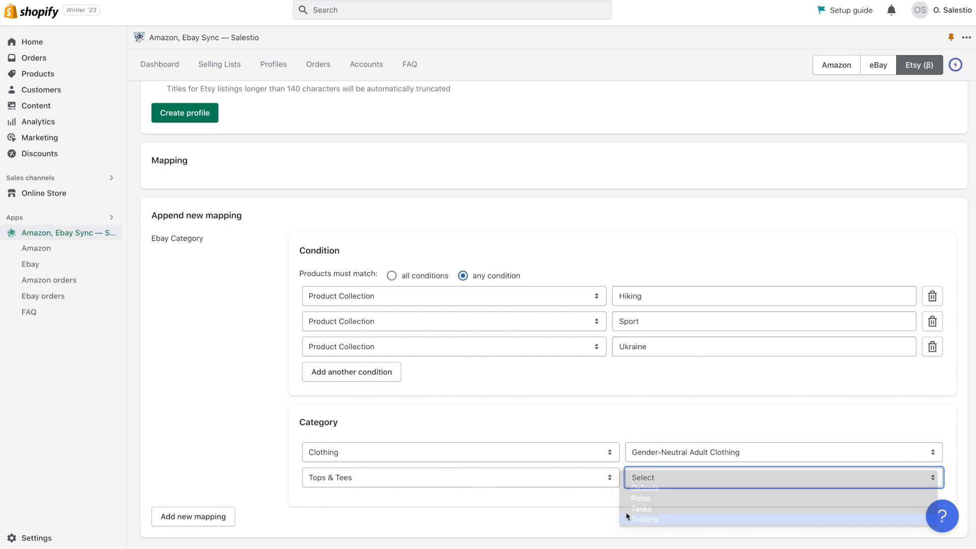
{"action": "left_click", "coordinate": [645, 519]}
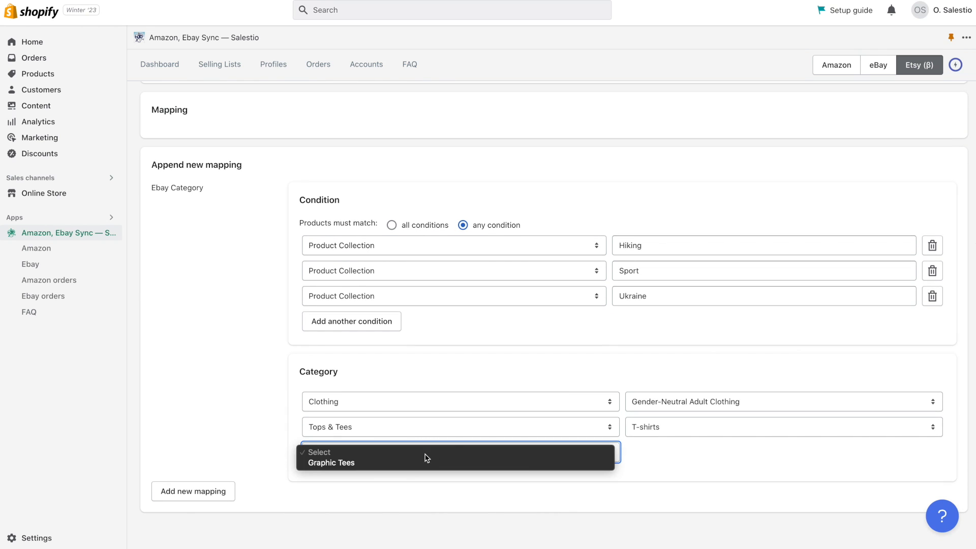
{"action": "left_click", "coordinate": [330, 462]}
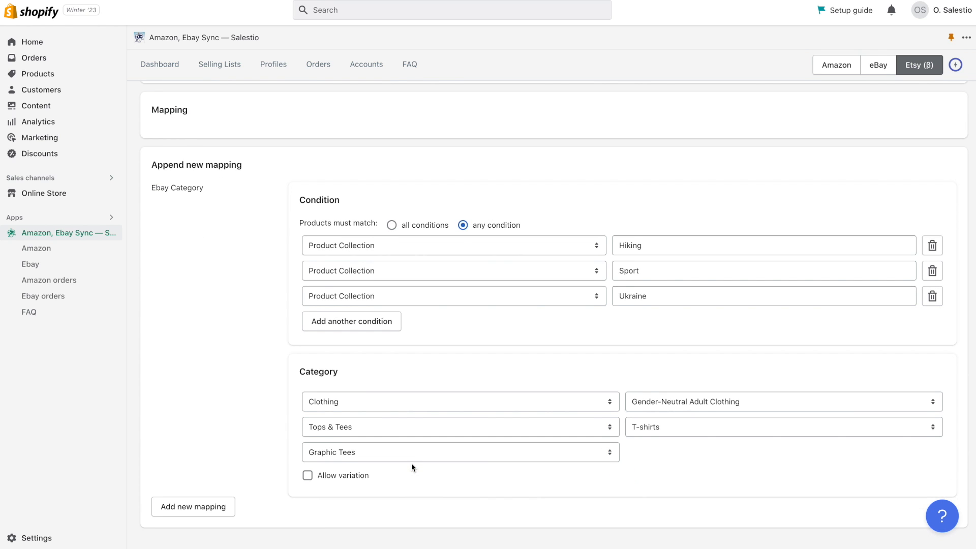
Step: Allow variations on the mapping and choose the variation theme for the second row as Size
{"action": "left_click", "coordinate": [307, 474]}
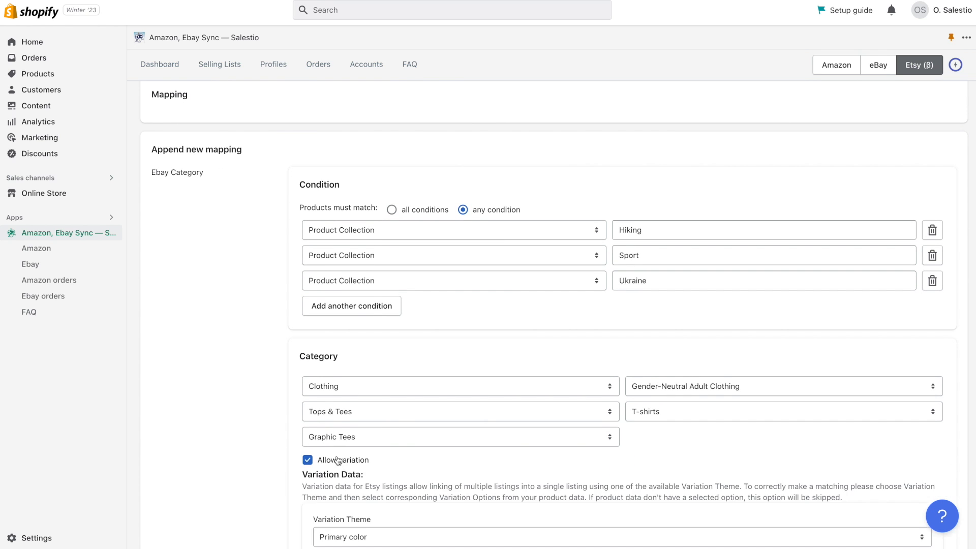
{"action": "scroll", "scroll_direction": "down", "scroll_amount": 3}
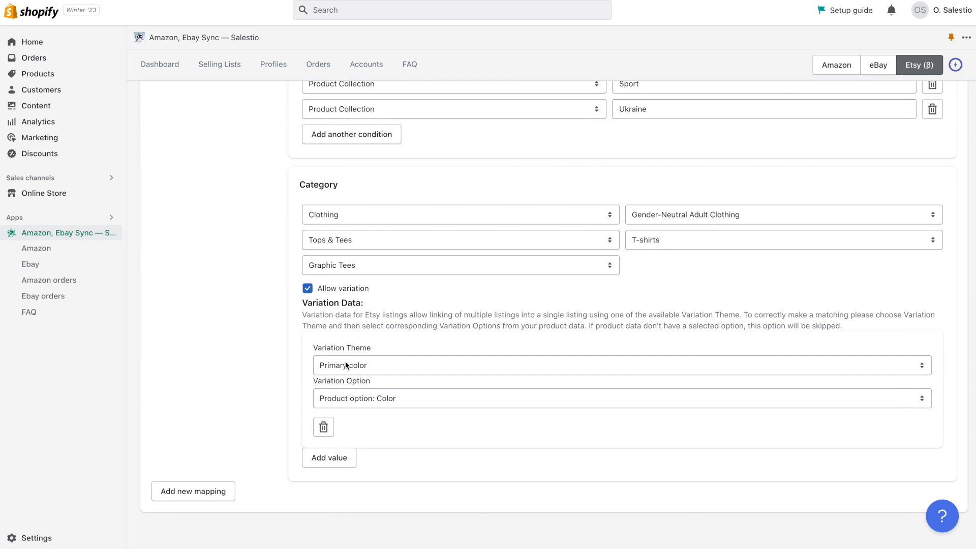
{"action": "left_click", "coordinate": [620, 365]}
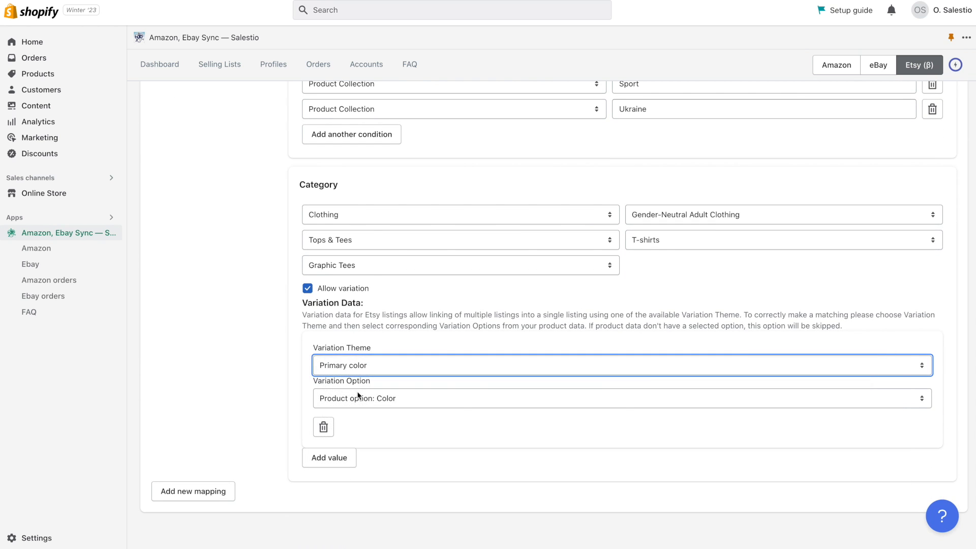
{"action": "left_click", "coordinate": [620, 398]}
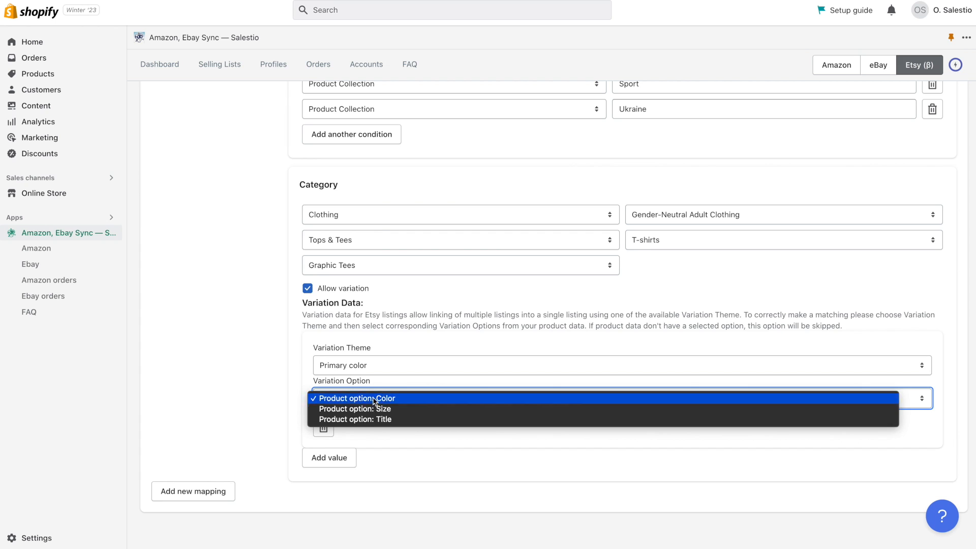
{"action": "left_click", "coordinate": [620, 365]}
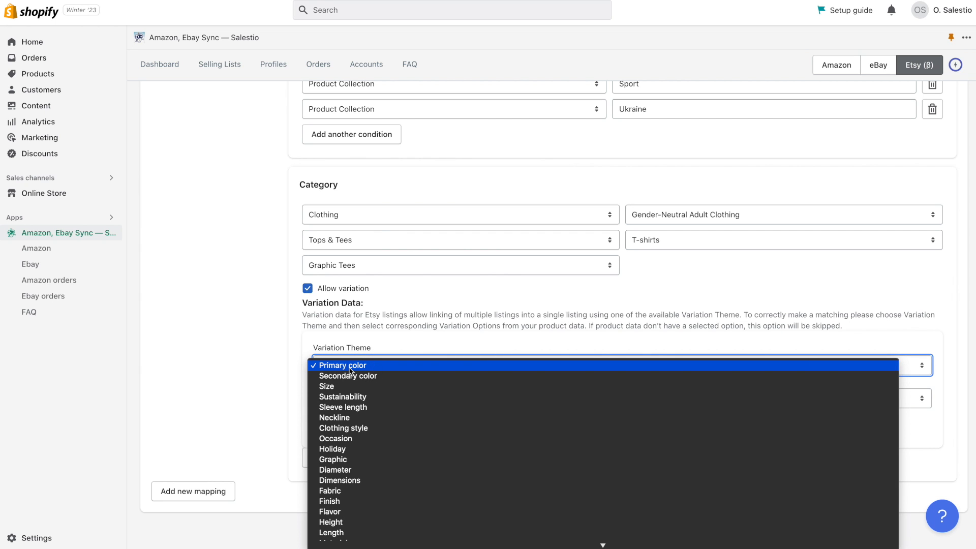
{"action": "left_click", "coordinate": [354, 365]}
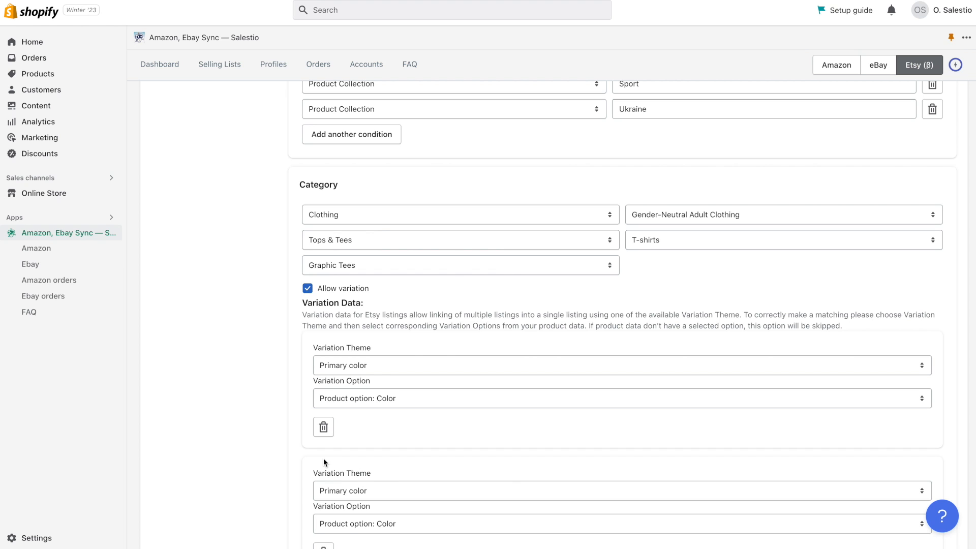
Step: Match the Size variation to the product's Size option, alongside Primary color → Color
{"action": "scroll", "scroll_direction": "down", "scroll_amount": 3}
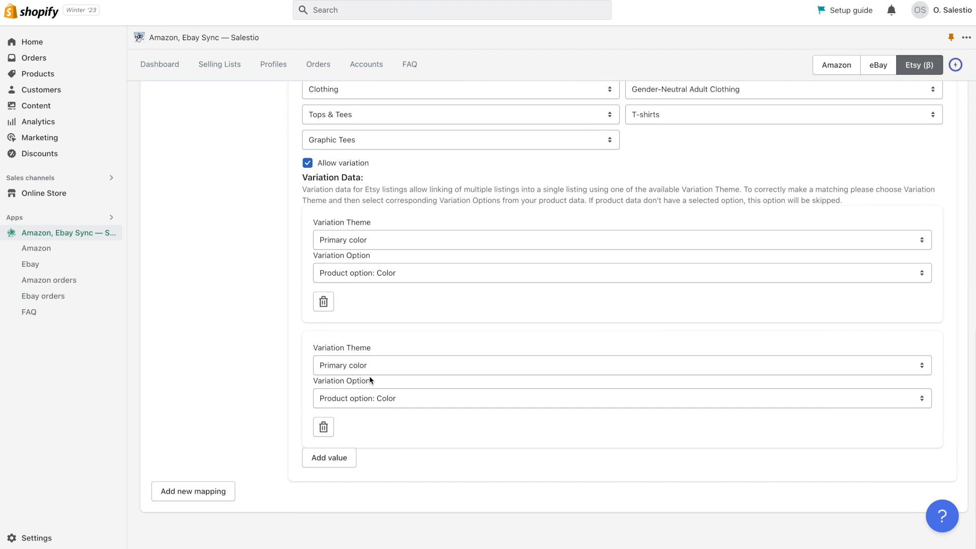
{"action": "left_click", "coordinate": [620, 398]}
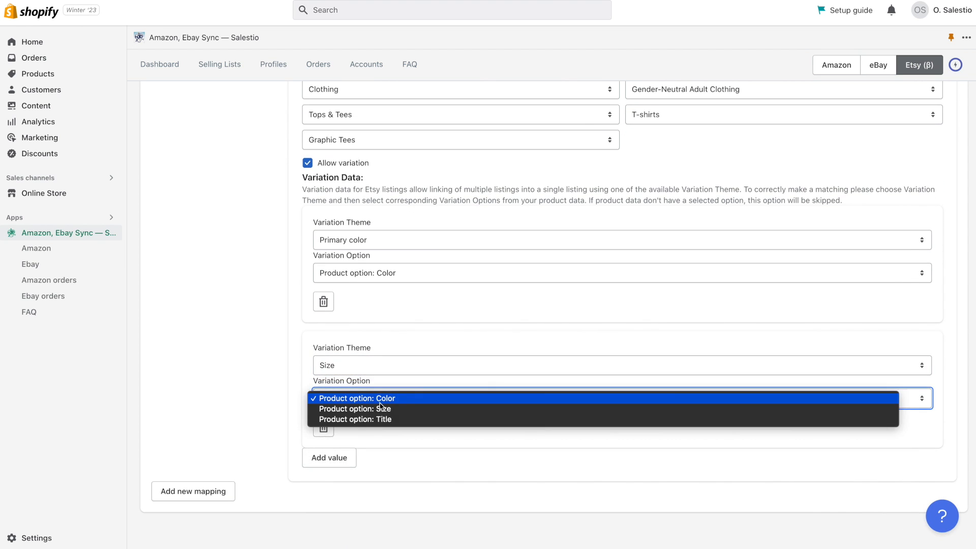
{"action": "left_click", "coordinate": [355, 408]}
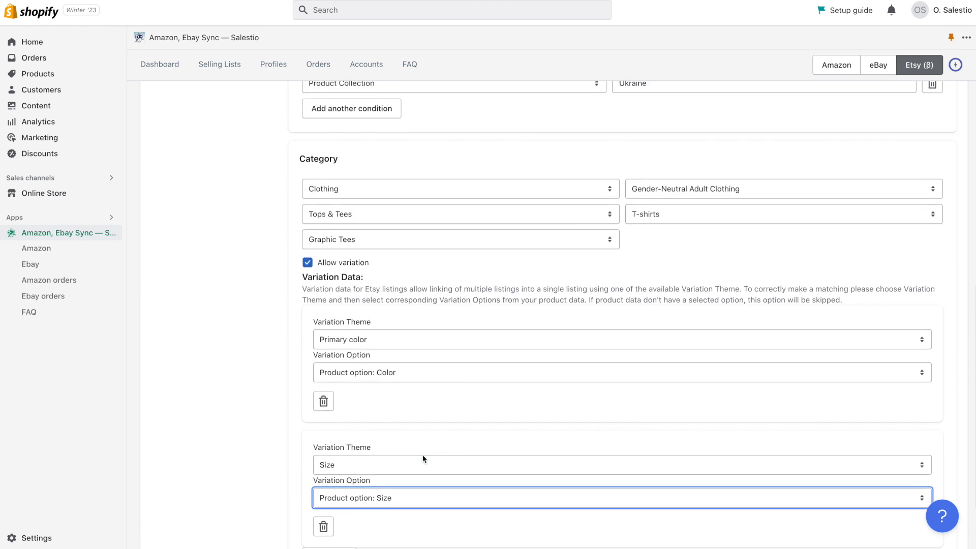
{"action": "scroll", "scroll_direction": "down", "scroll_amount": 3}
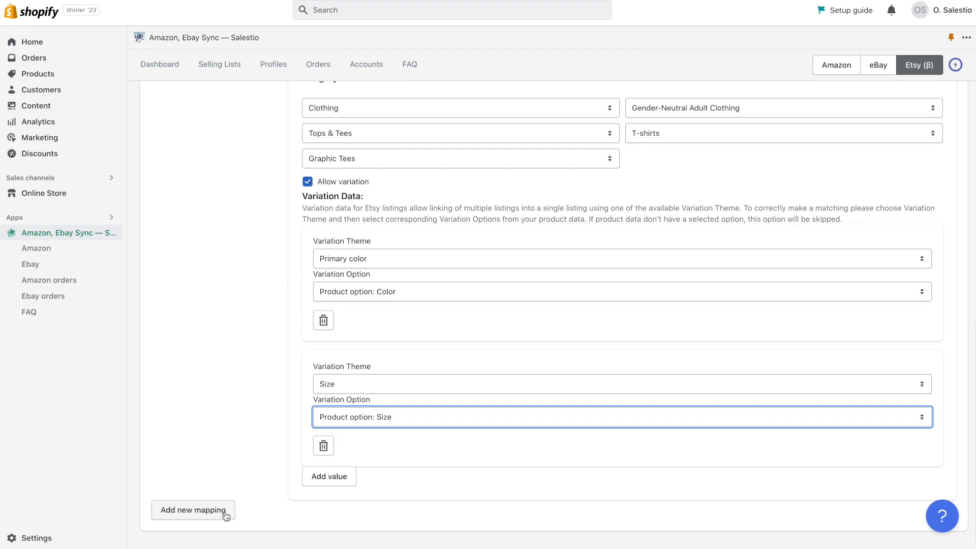
Step: Add the Graphic Tees category mapping and create the T-Shirt creation profile
{"action": "left_click", "coordinate": [193, 509]}
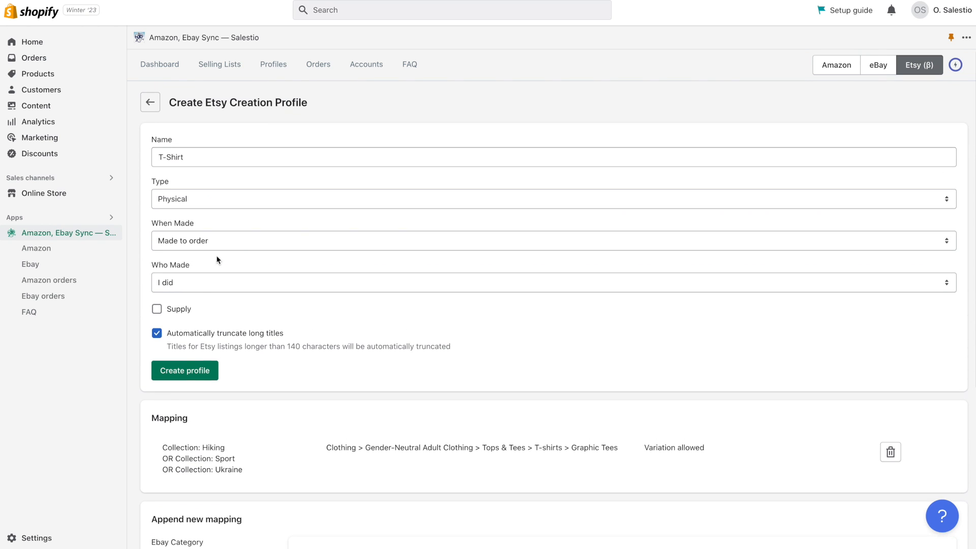
{"action": "left_click", "coordinate": [184, 370]}
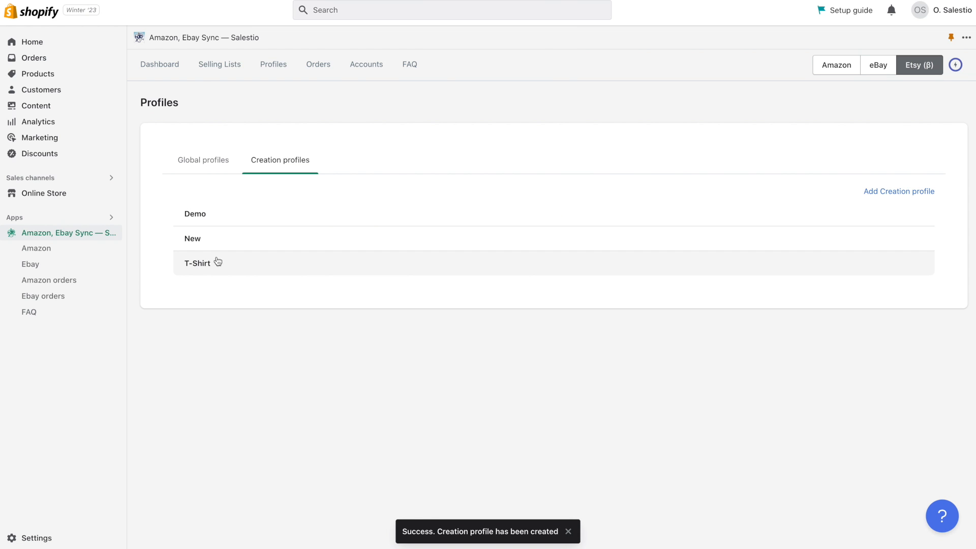
Step: Start a new Etsy selling list from the Selling Lists page
{"action": "left_click", "coordinate": [220, 64]}
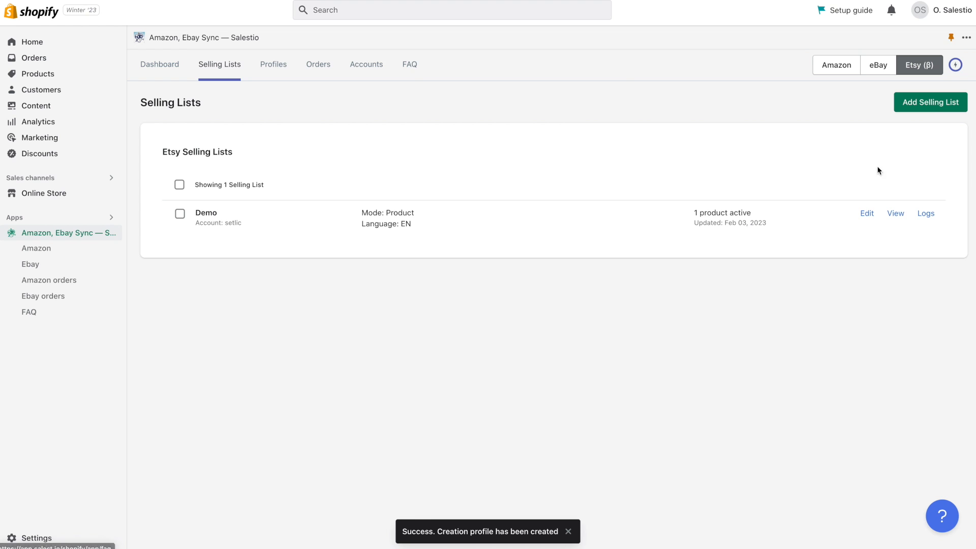
{"action": "left_click", "coordinate": [929, 102]}
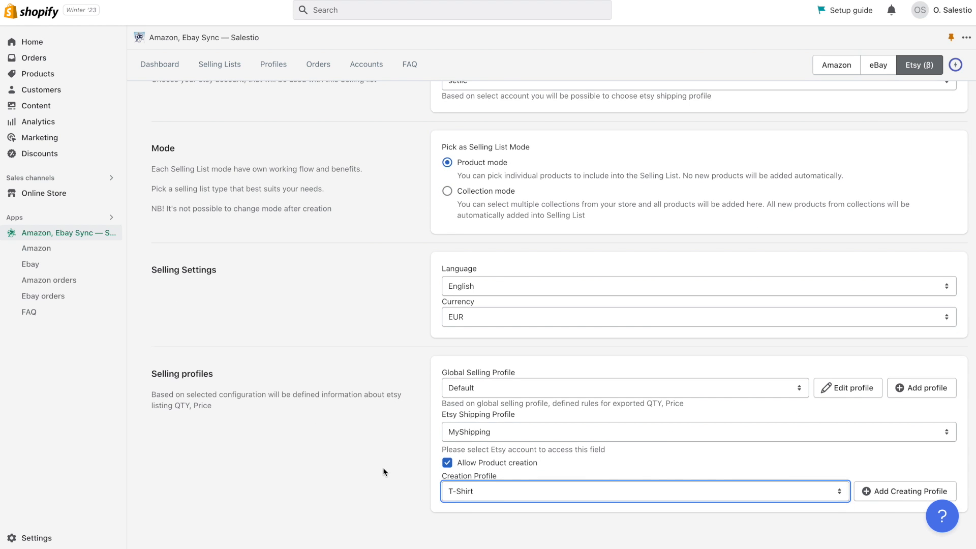
{"action": "mouse_move", "coordinate": [855, 406]}
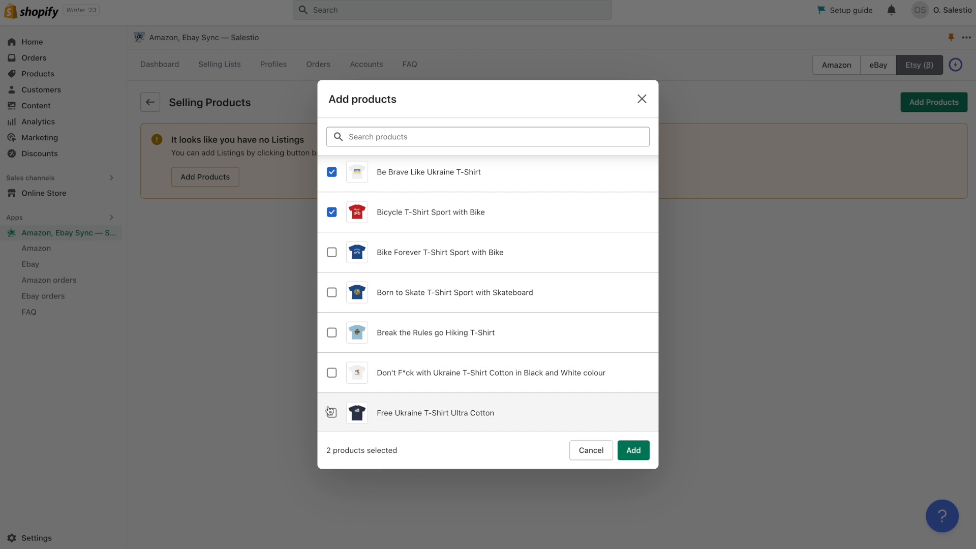
Step: Add the Free Ukraine T-Shirt Ultra Cotton to the T-Shirt selling list with the other T-shirts
{"action": "left_click", "coordinate": [632, 450]}
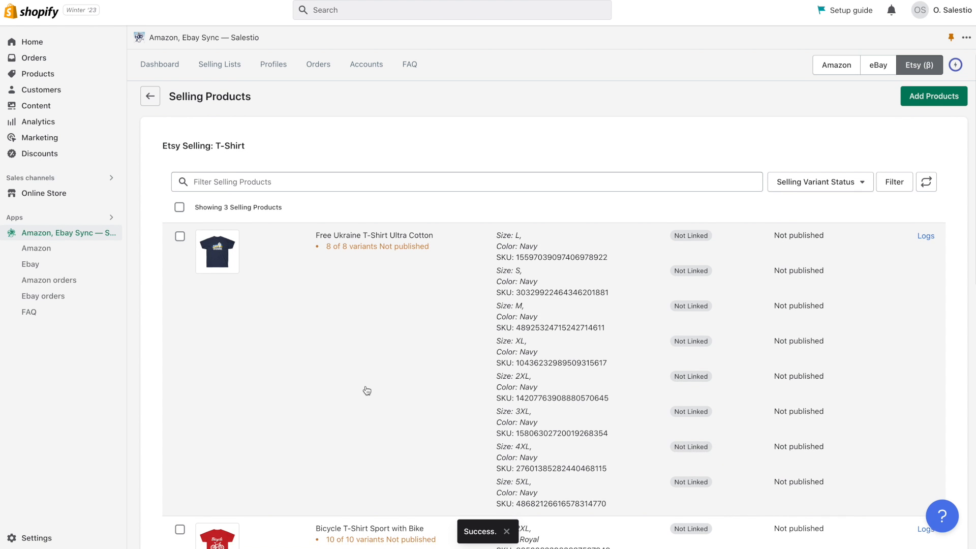
{"action": "scroll", "scroll_direction": "down", "scroll_amount": 3}
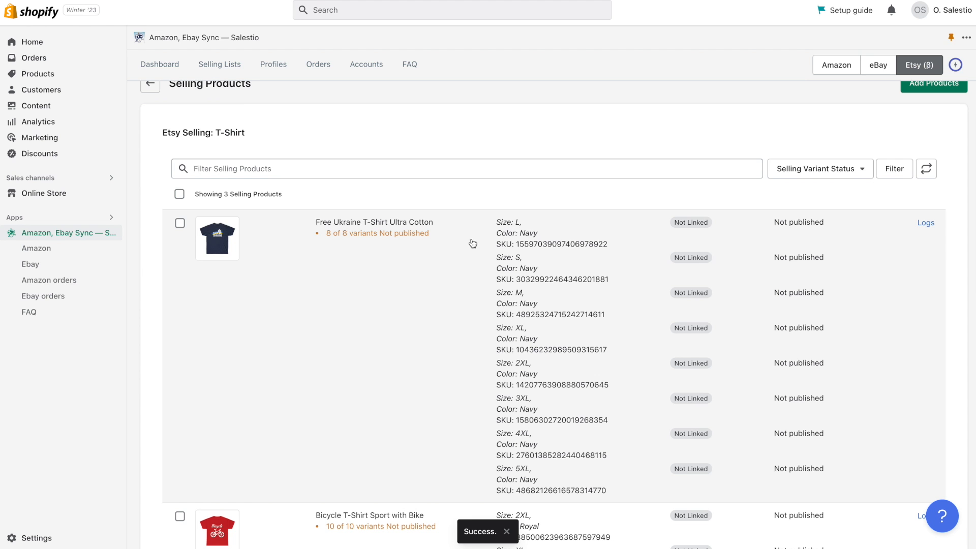
{"action": "scroll", "scroll_direction": "down", "scroll_amount": 3}
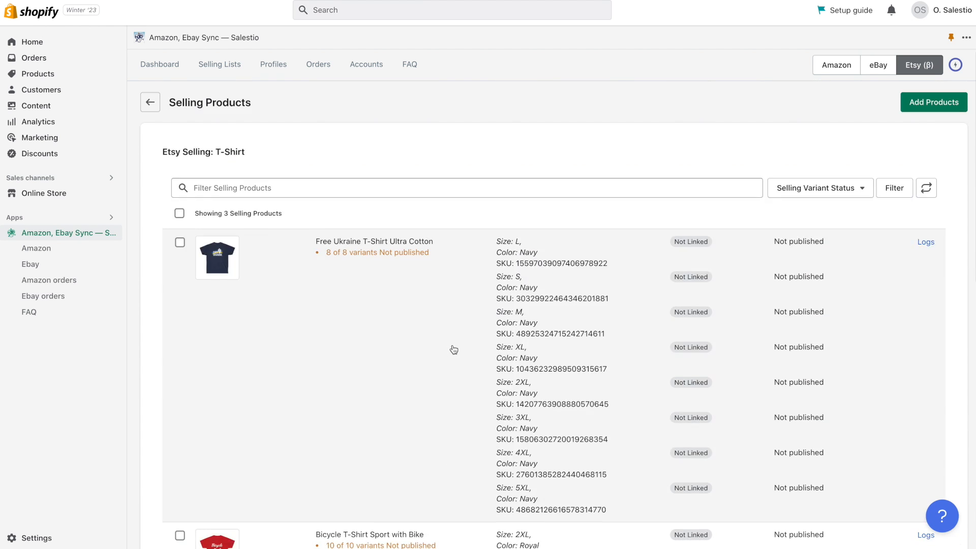
Step: Select all three T-shirts in the selling list and send them to Etsy
{"action": "left_click", "coordinate": [178, 212]}
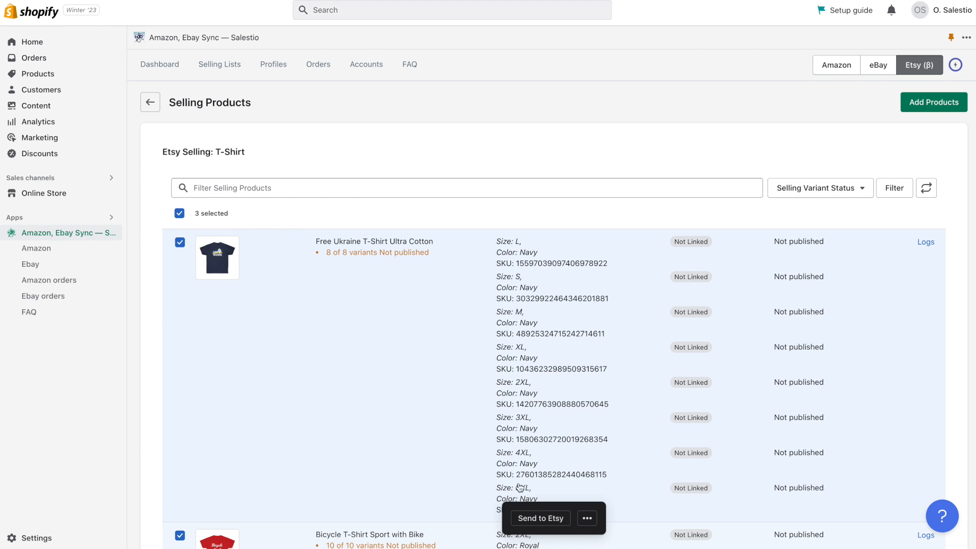
{"action": "left_click", "coordinate": [539, 518]}
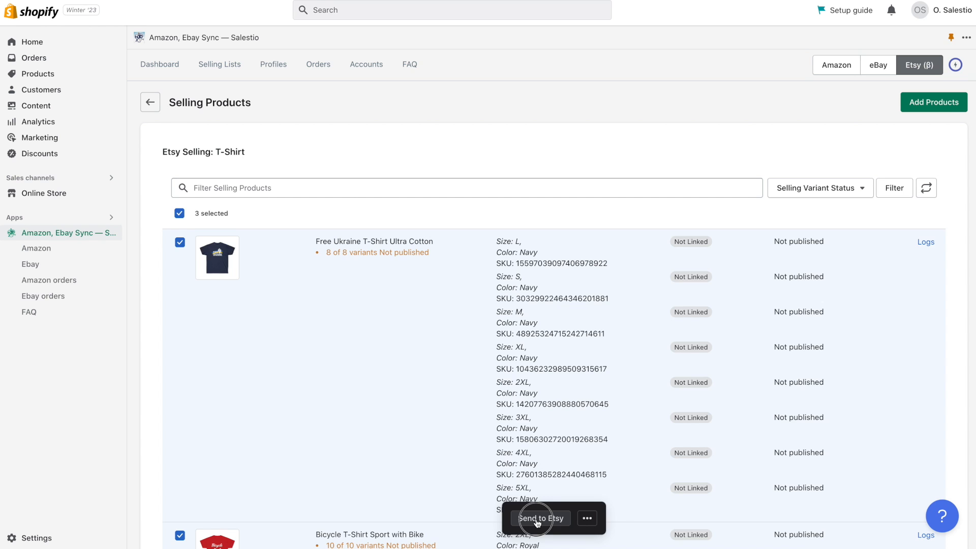
{"action": "left_click", "coordinate": [539, 517]}
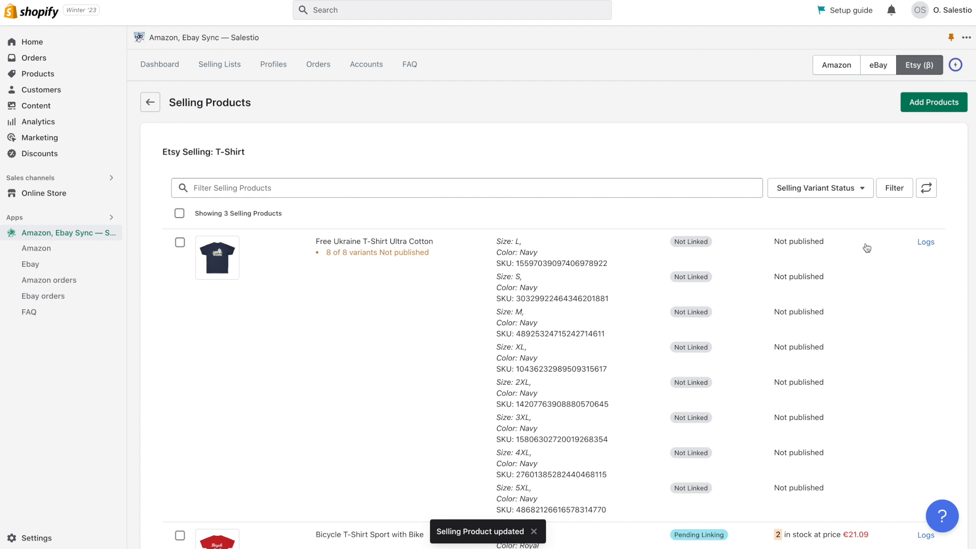
{"action": "scroll", "scroll_direction": "down", "scroll_amount": 3}
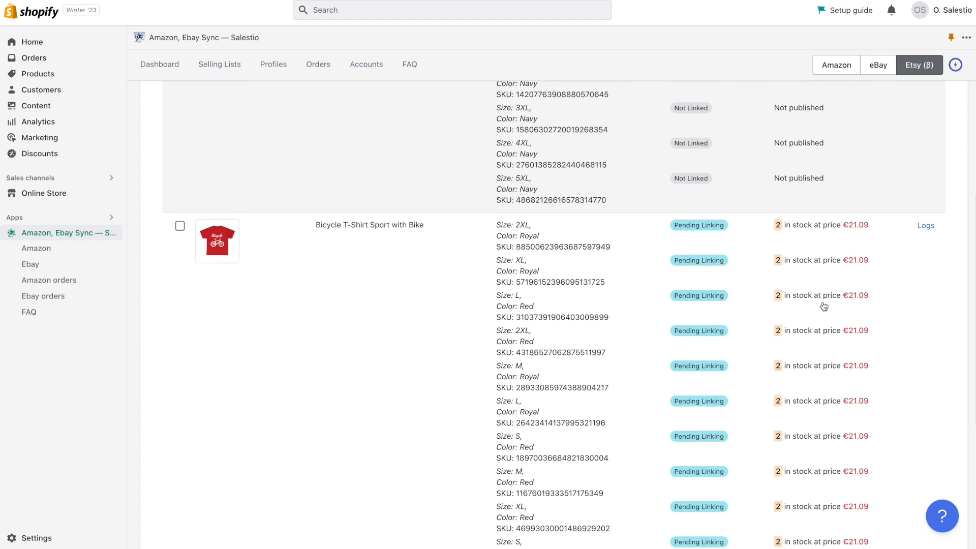
{"action": "scroll", "scroll_direction": "down", "scroll_amount": 3}
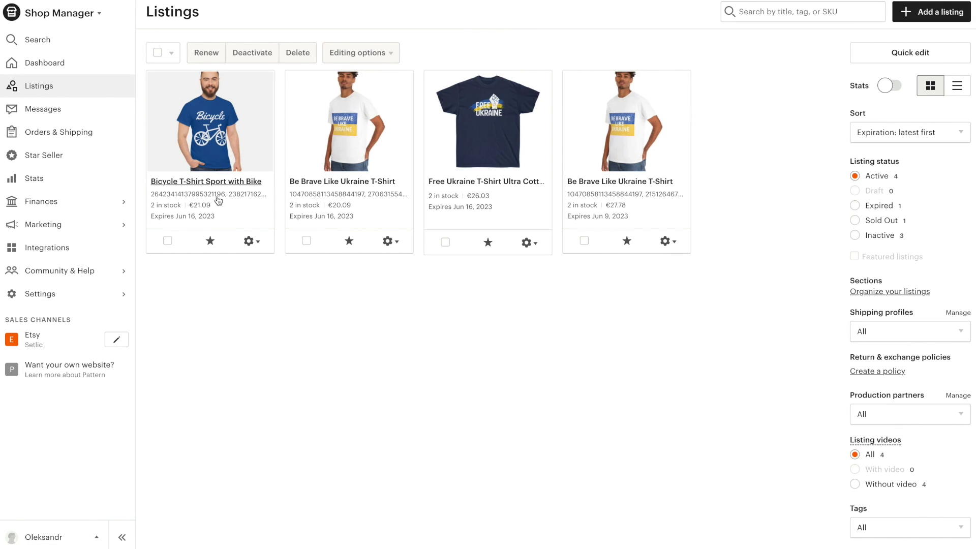
{"action": "mouse_move", "coordinate": [341, 181]}
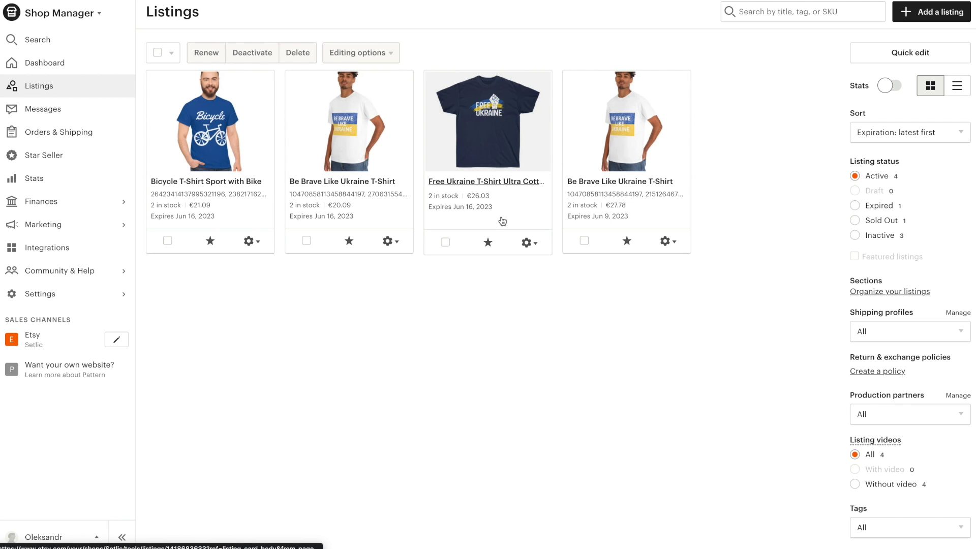
Step: View the navy Free Ukraine T-shirt among the Etsy shop's active listings
{"action": "left_click", "coordinate": [206, 181]}
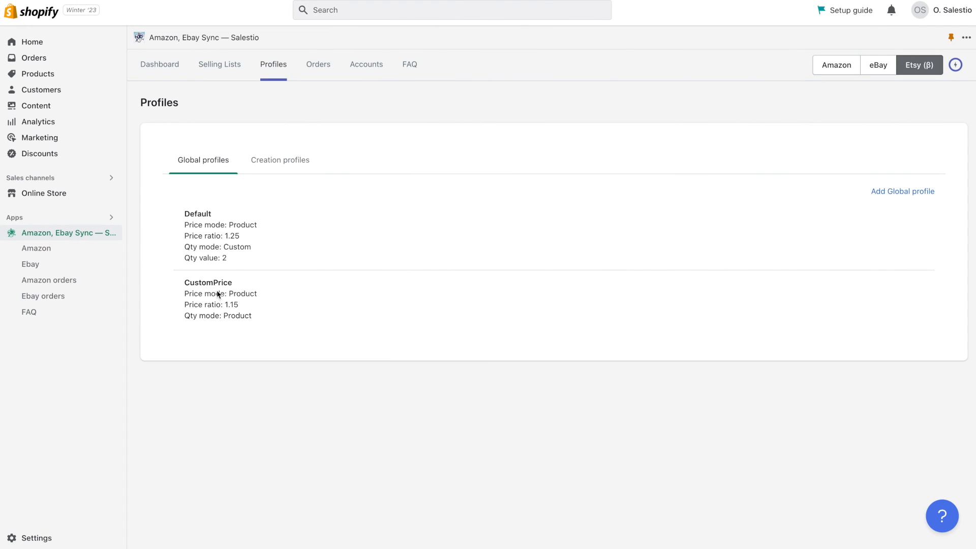
Step: Review the creation profiles list, then go to Selling Lists to find the Demo list
{"action": "left_click", "coordinate": [279, 160]}
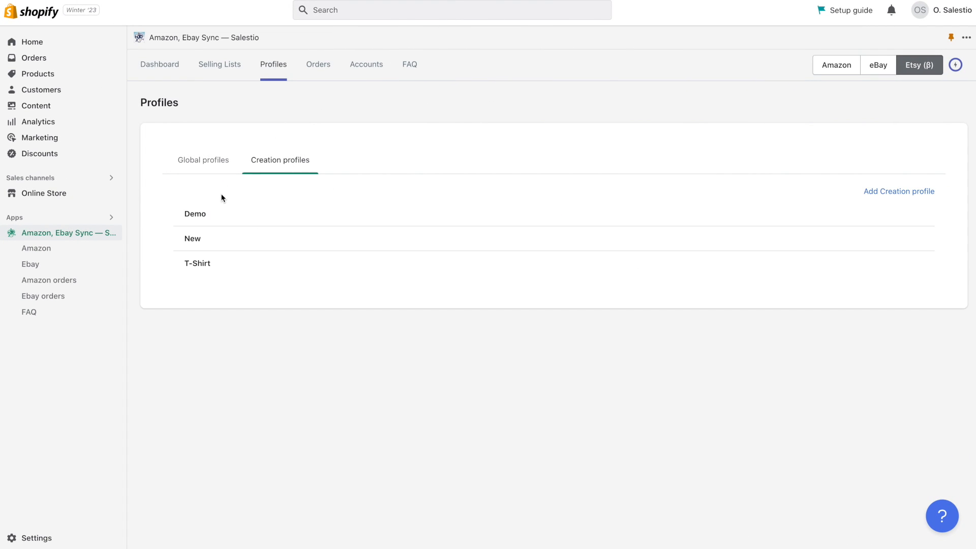
{"action": "left_click", "coordinate": [219, 64]}
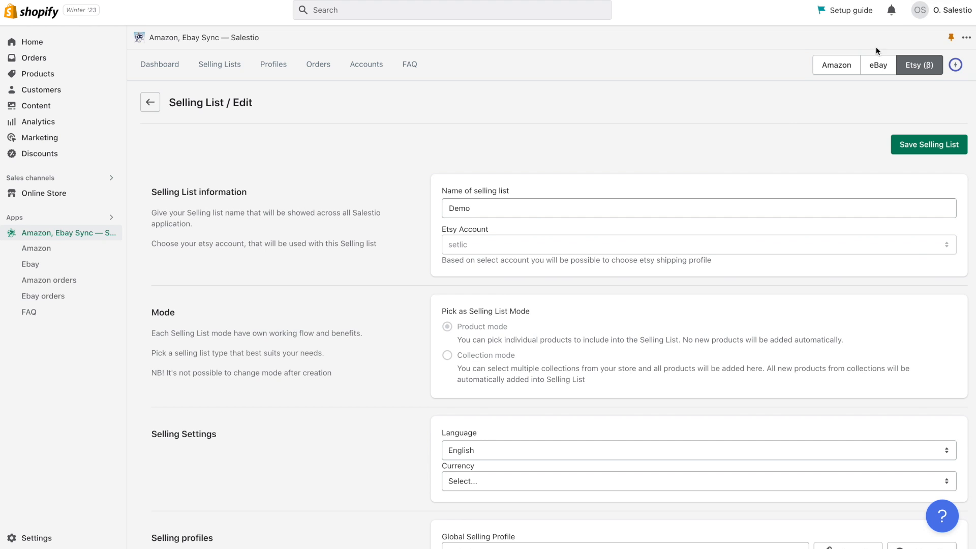
{"action": "scroll", "scroll_direction": "down", "scroll_amount": 3}
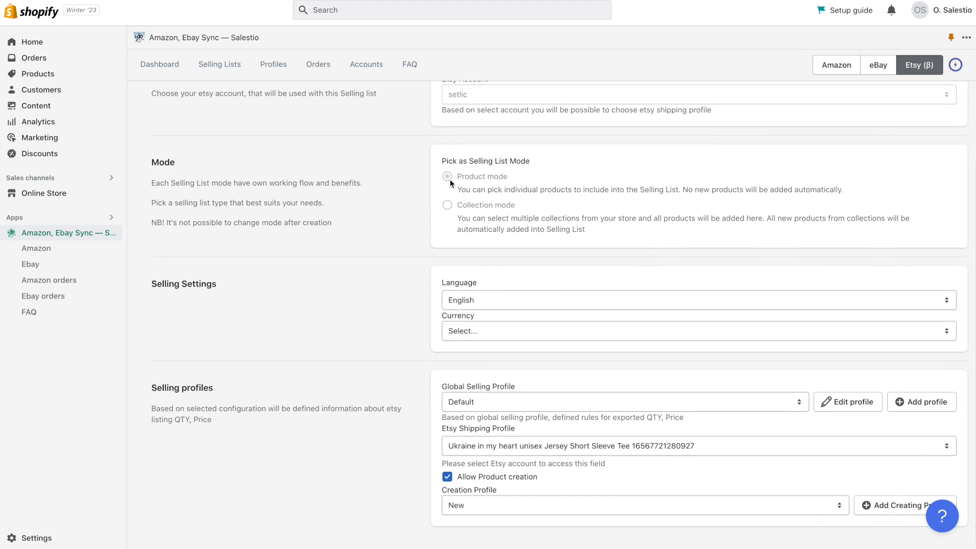